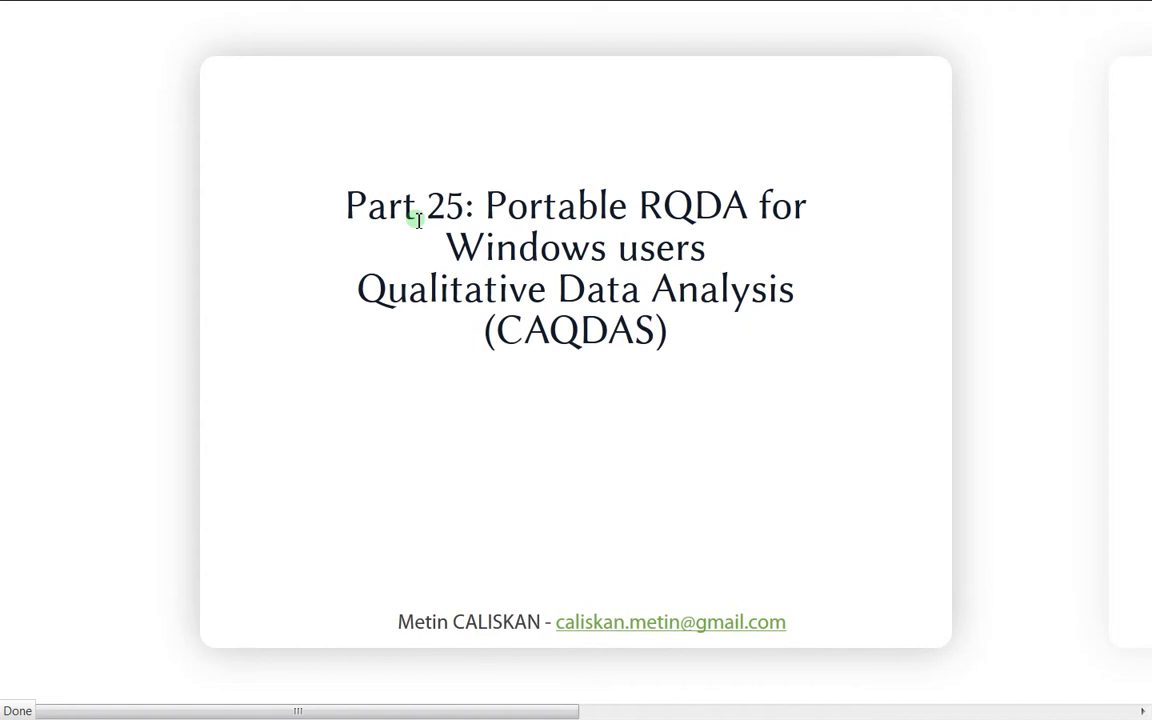
mouse_move(658, 314)
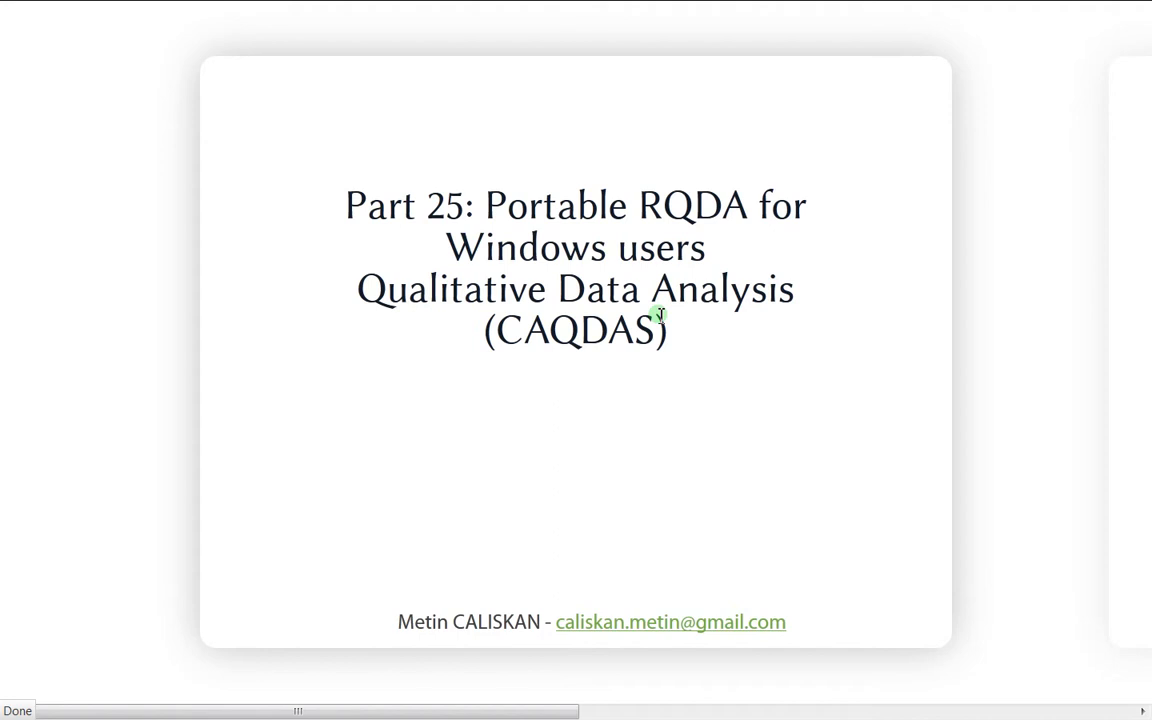
mouse_move(528, 336)
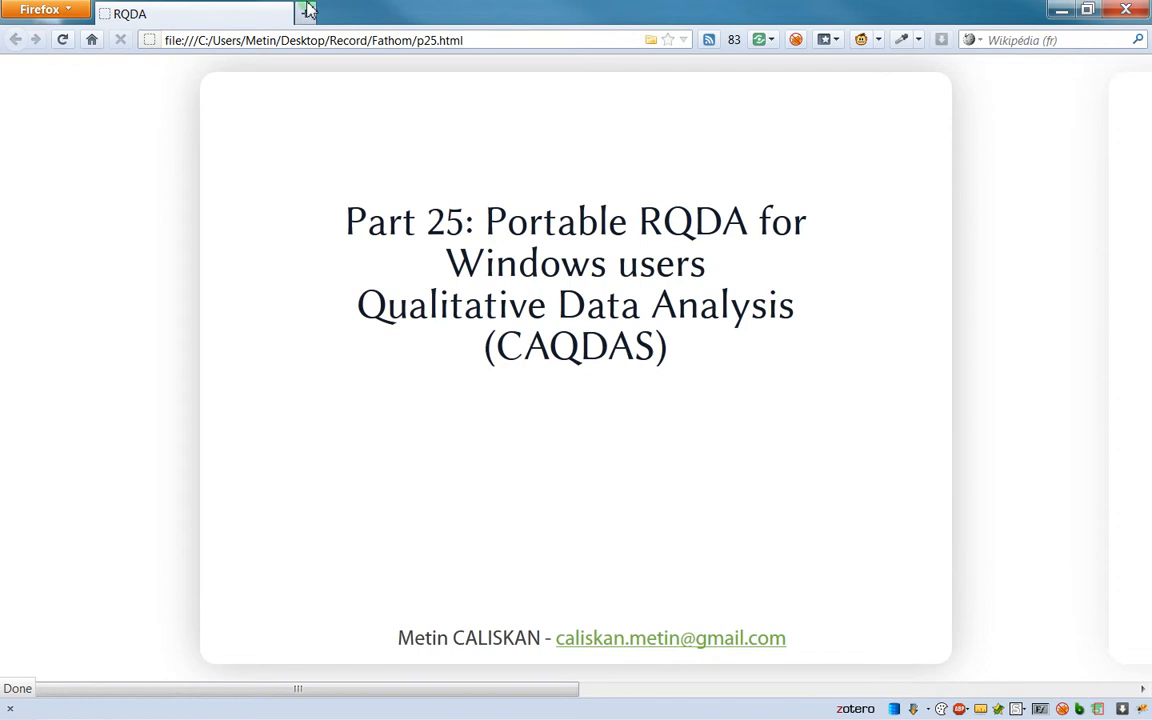
From a new tab, reach the RQDA site's Installation section and follow the Windows SkyDrive link.
click(308, 12)
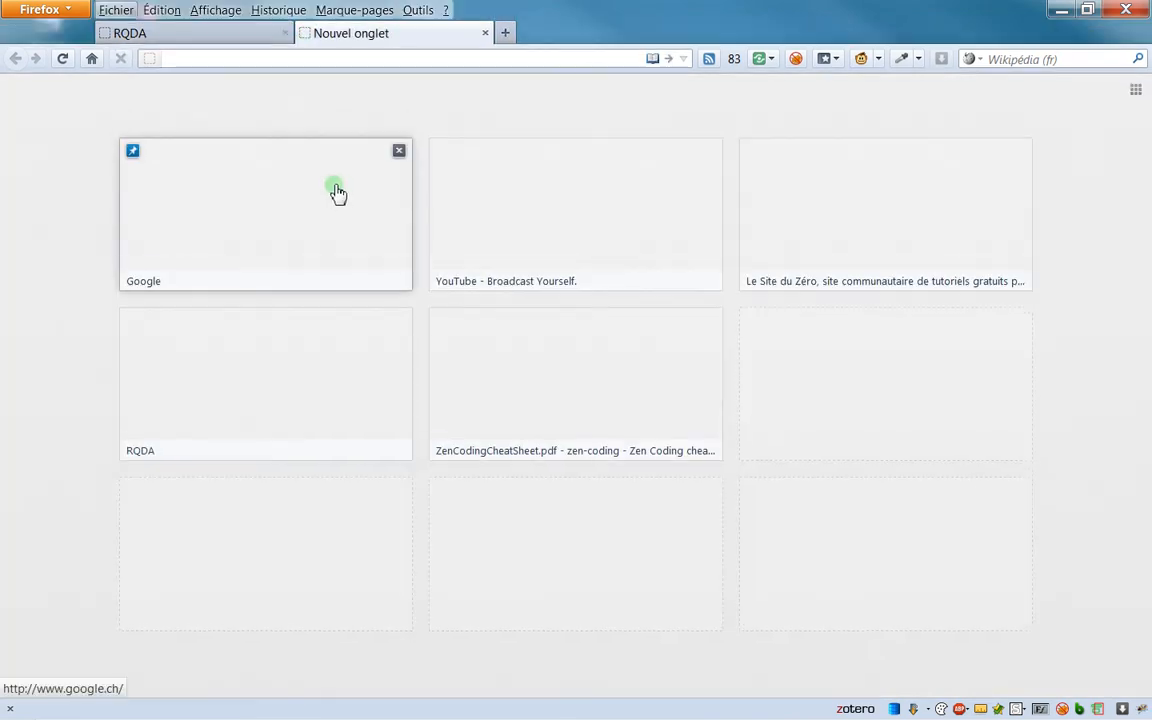
click(264, 210)
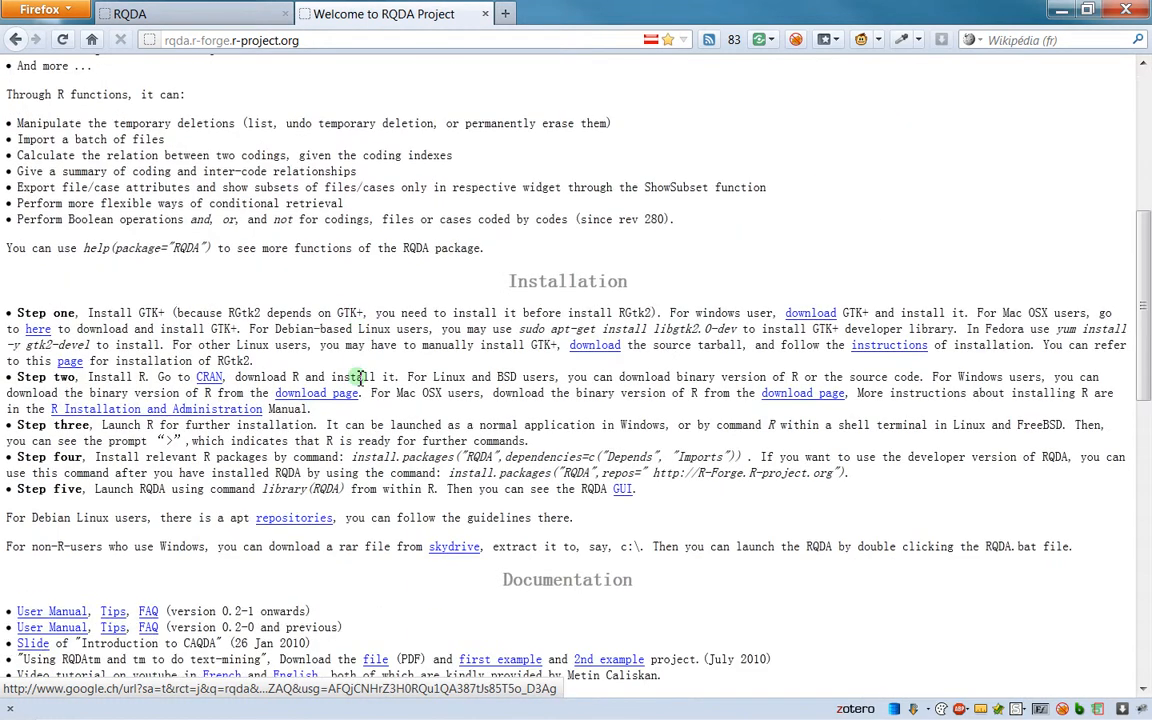
scroll(down, 3)
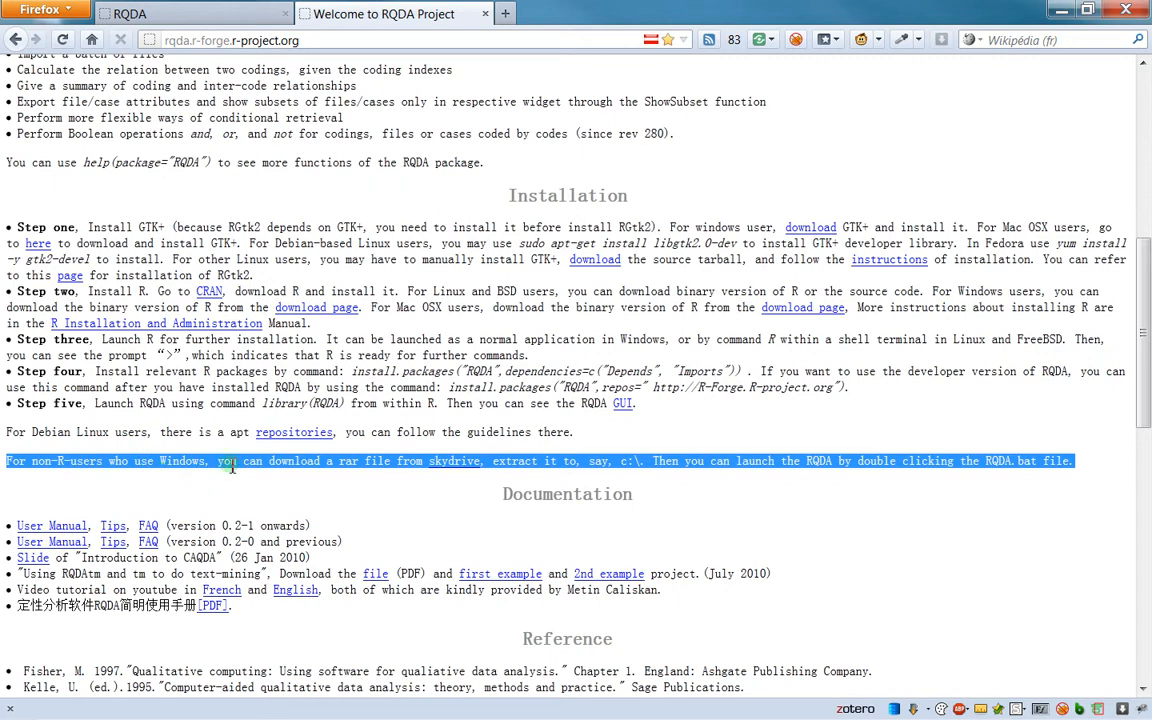
mouse_move(396, 470)
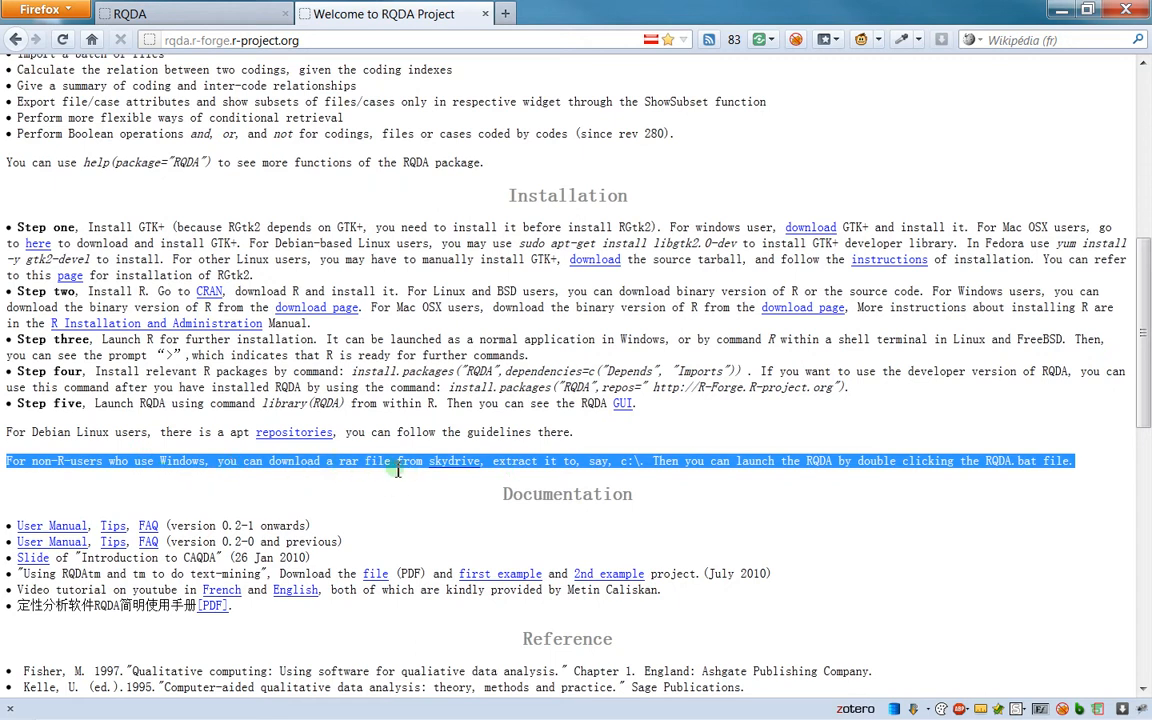
click(456, 460)
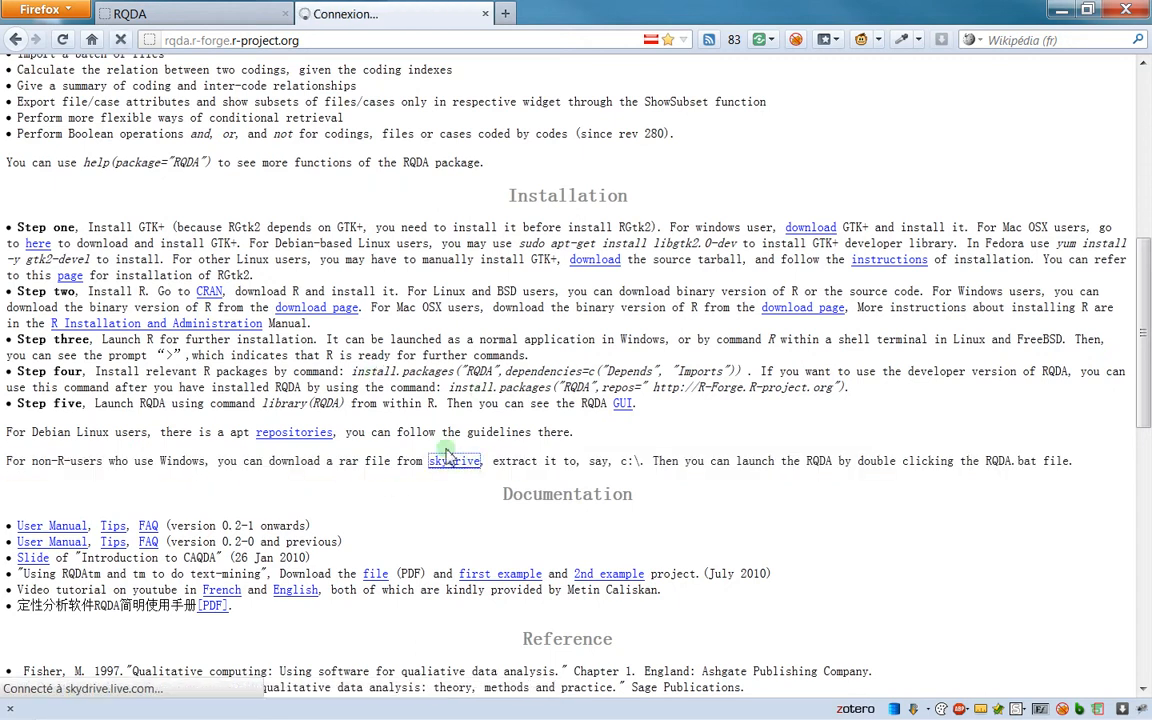
Start saving the CAQDA 0.2-2 archive from SkyDrive, cancel the download, then bring up Explorer.
click(456, 460)
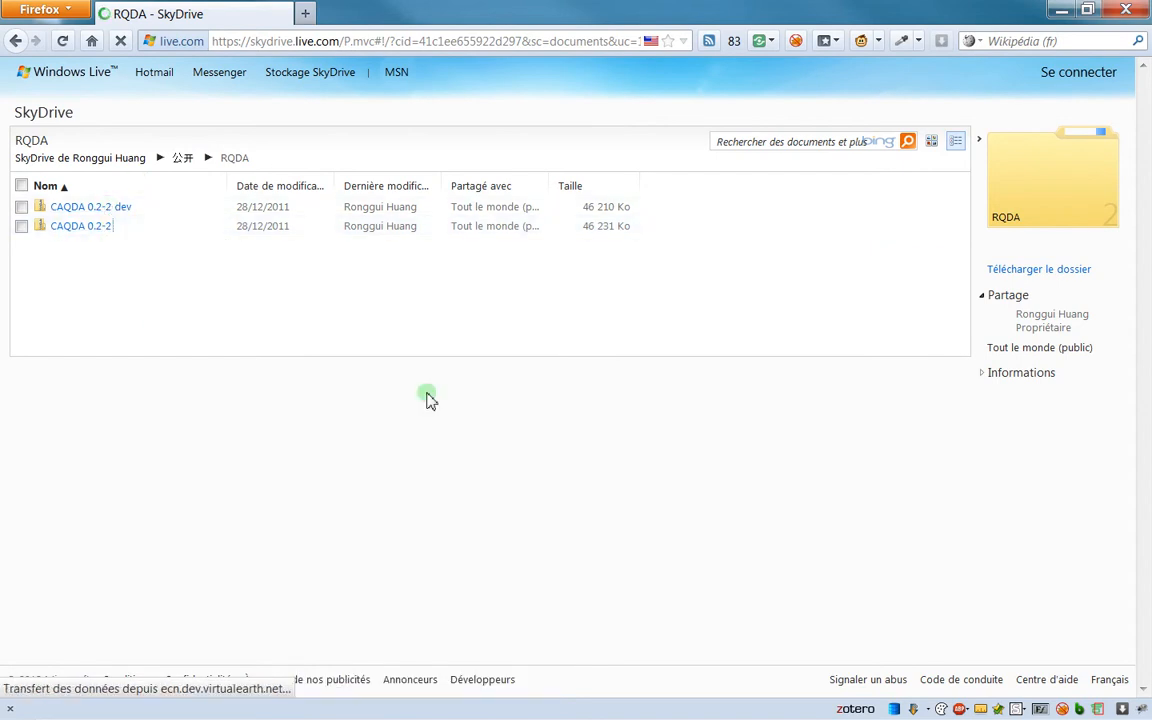
click(80, 224)
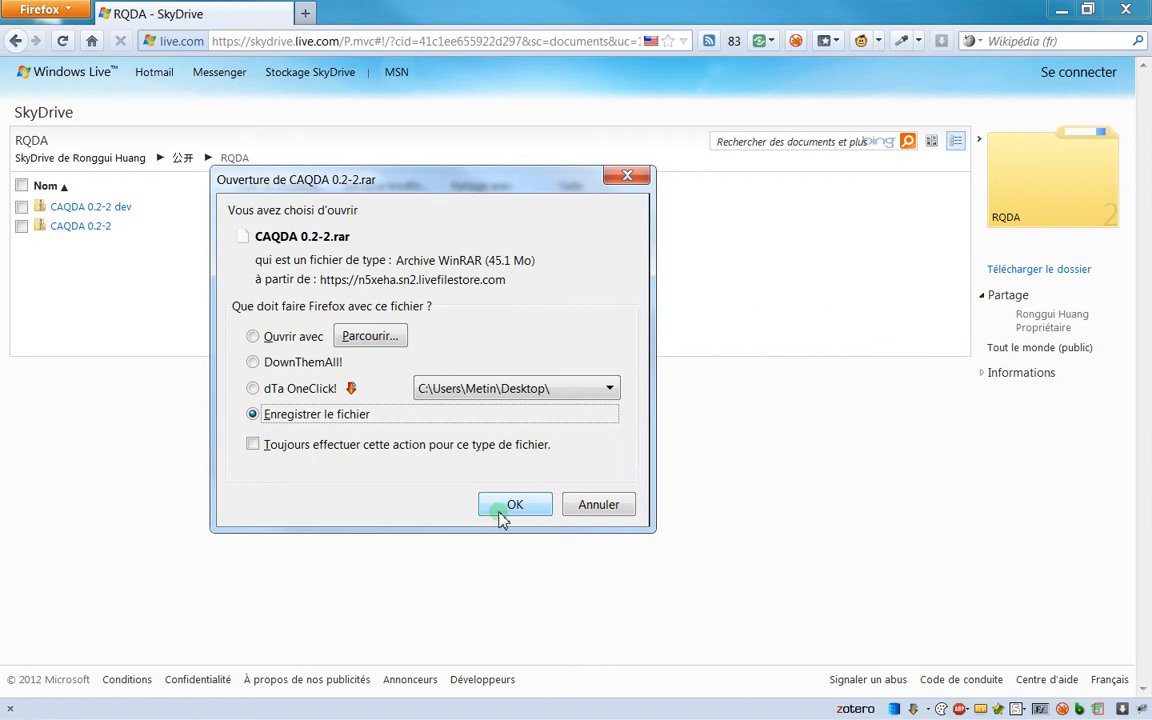
mouse_move(548, 414)
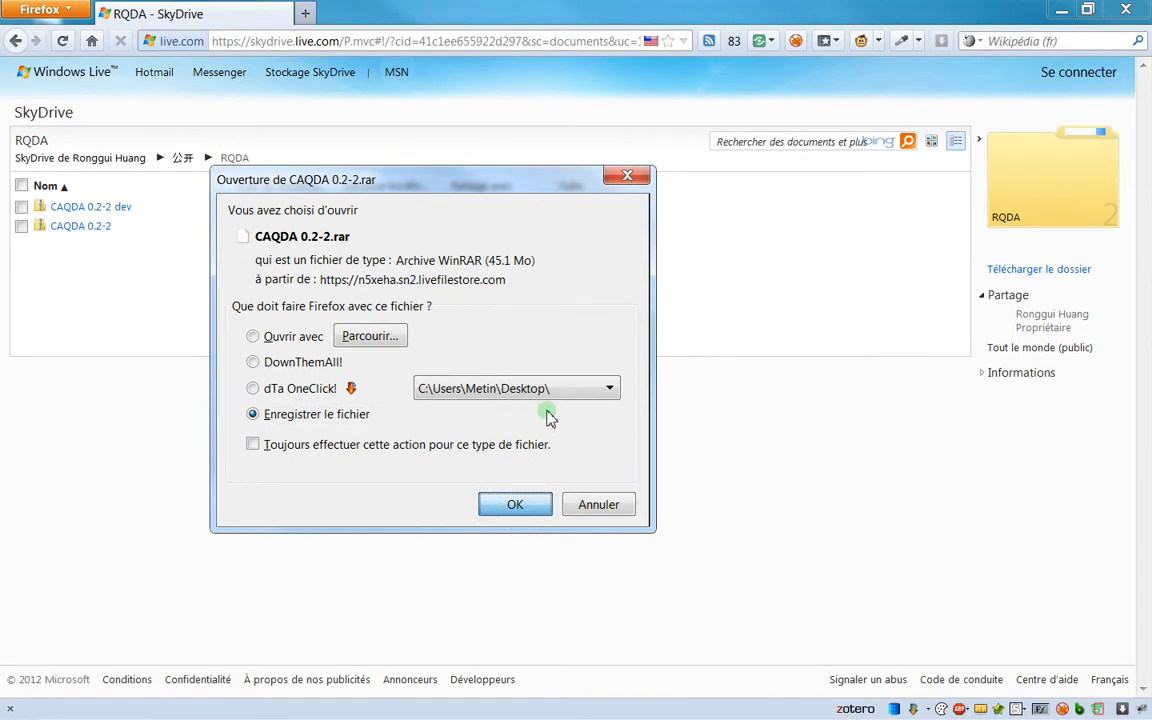
click(516, 504)
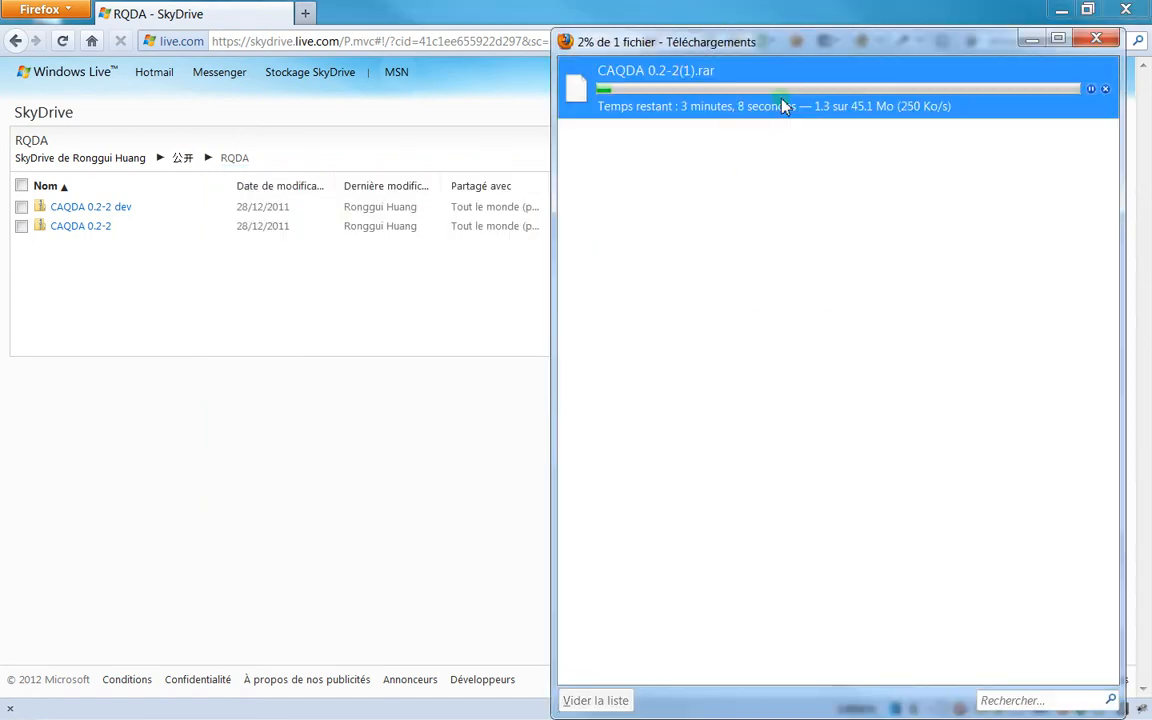
mouse_move(1104, 90)
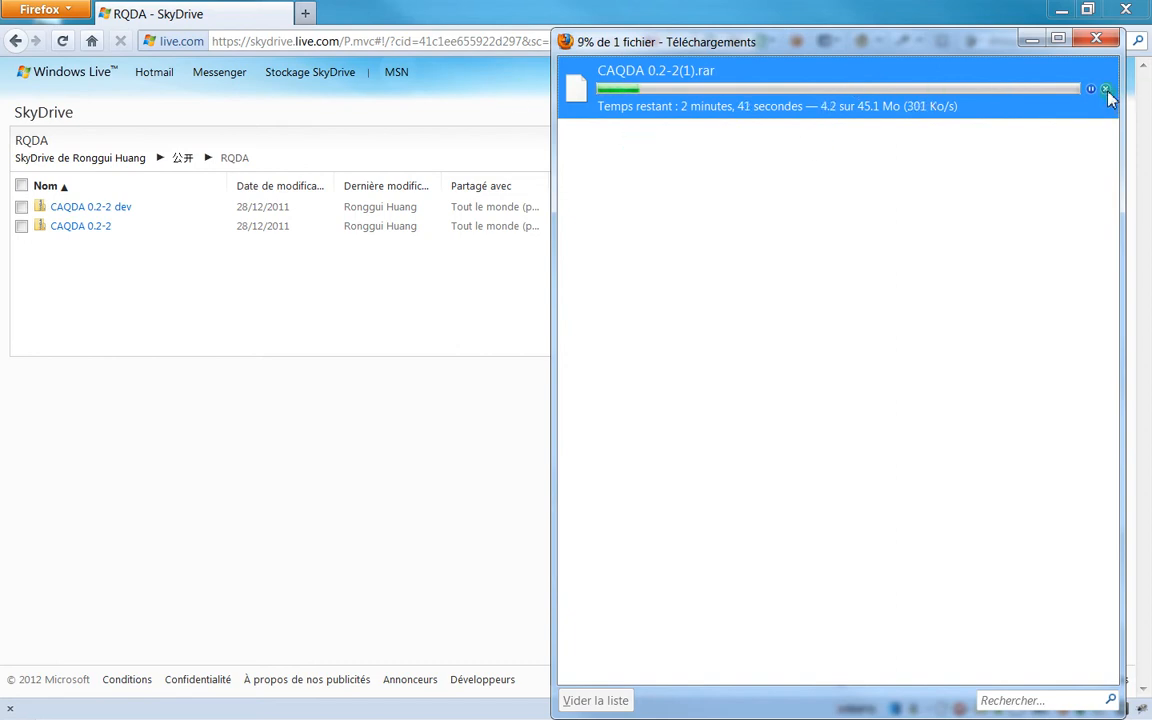
click(1104, 90)
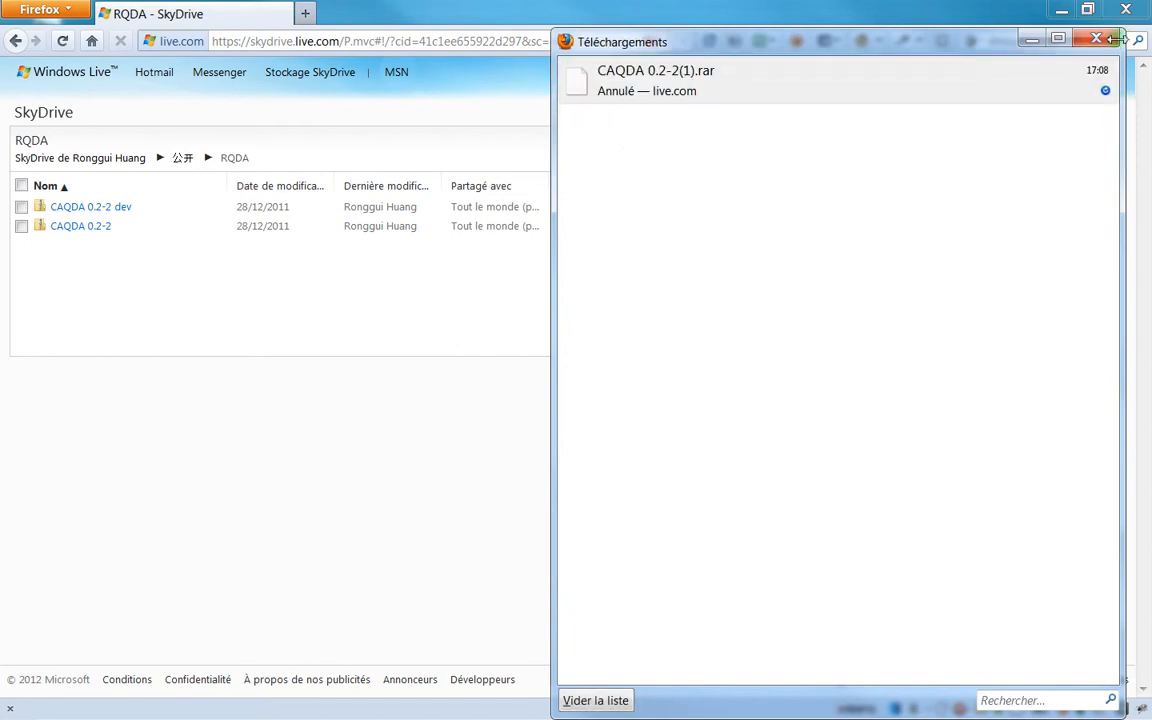
click(1096, 38)
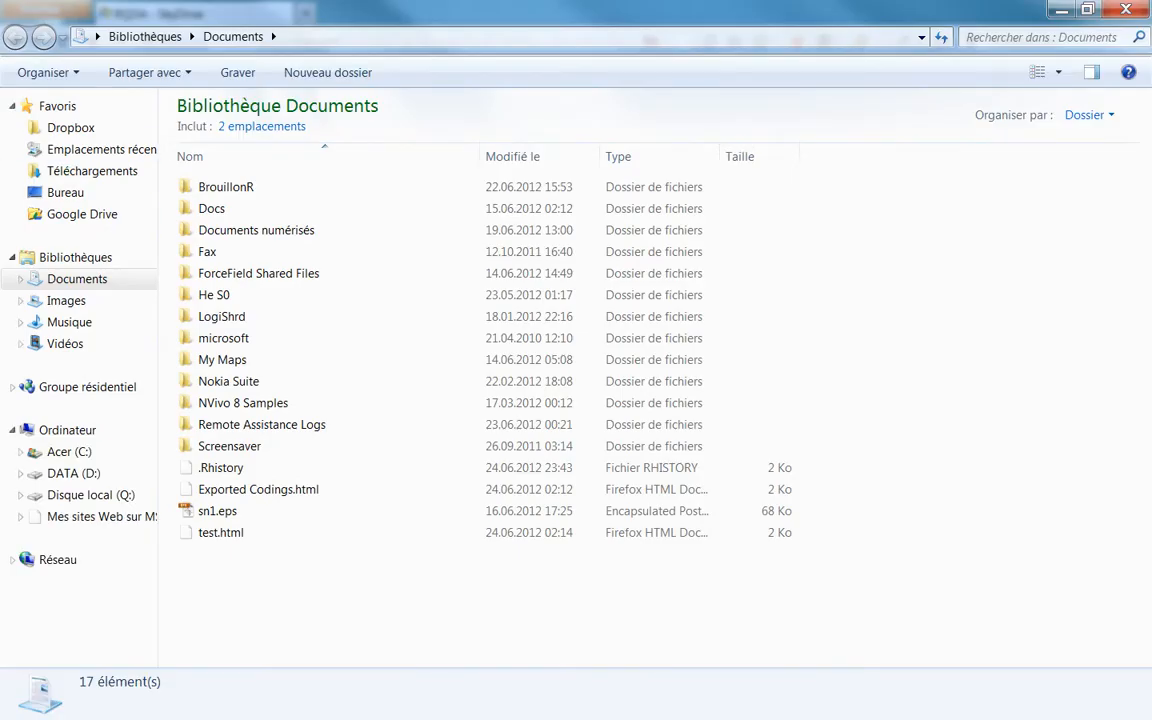
On the Desktop, extract CAQDA 0.2-2.rar with 7-Zip into a CAQDA 0.2-2 folder.
click(64, 192)
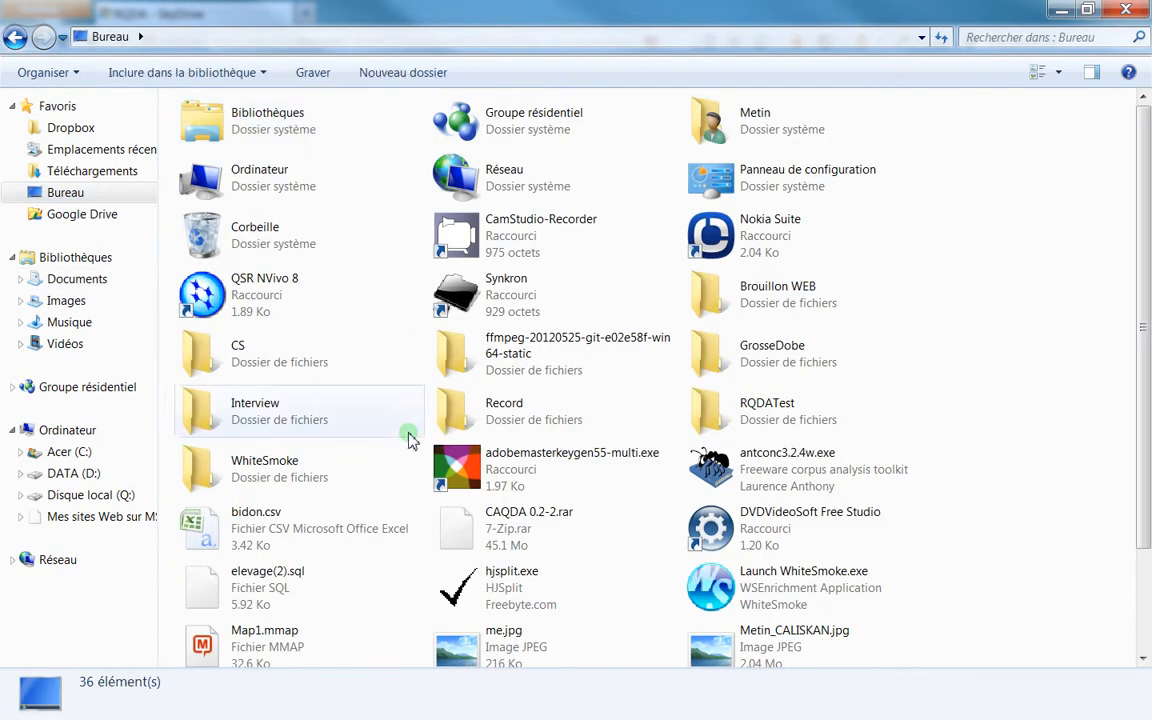
scroll(down, 3)
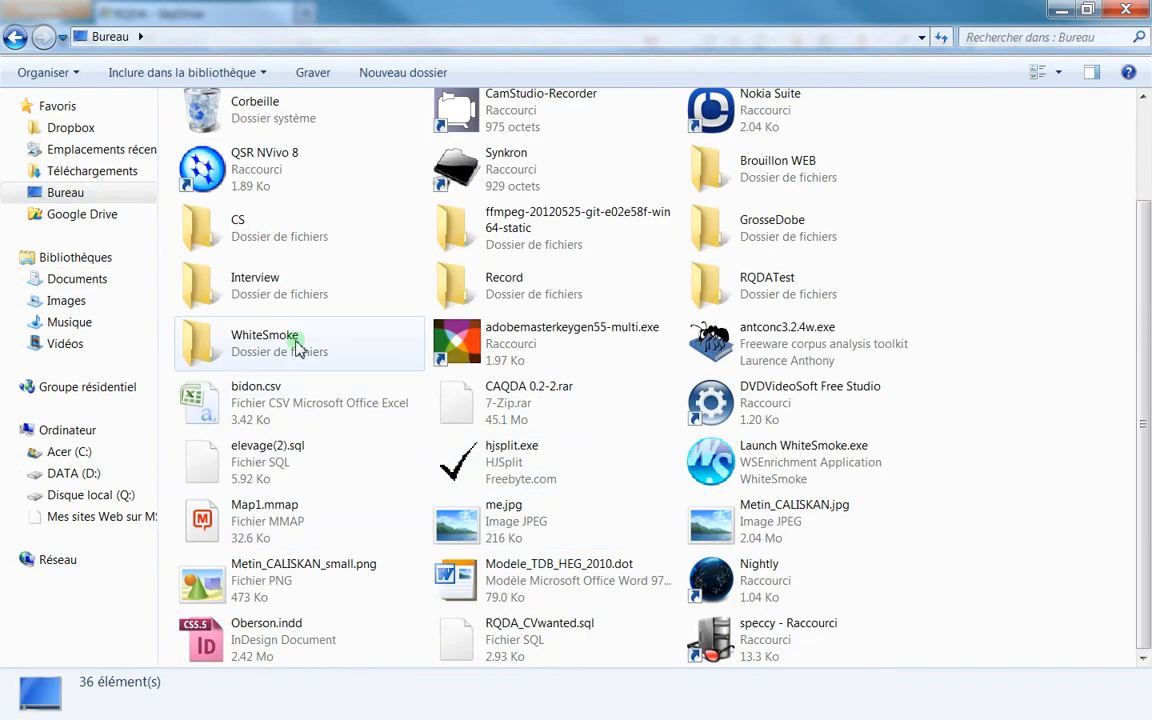
click(528, 404)
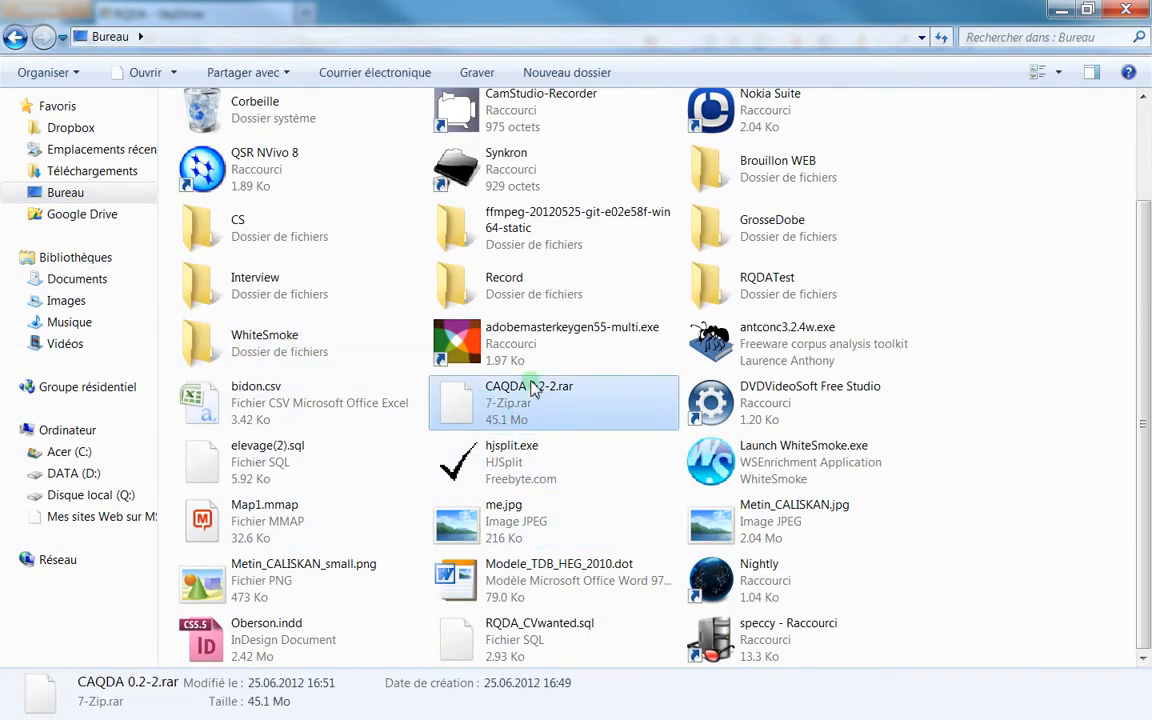
mouse_move(510, 410)
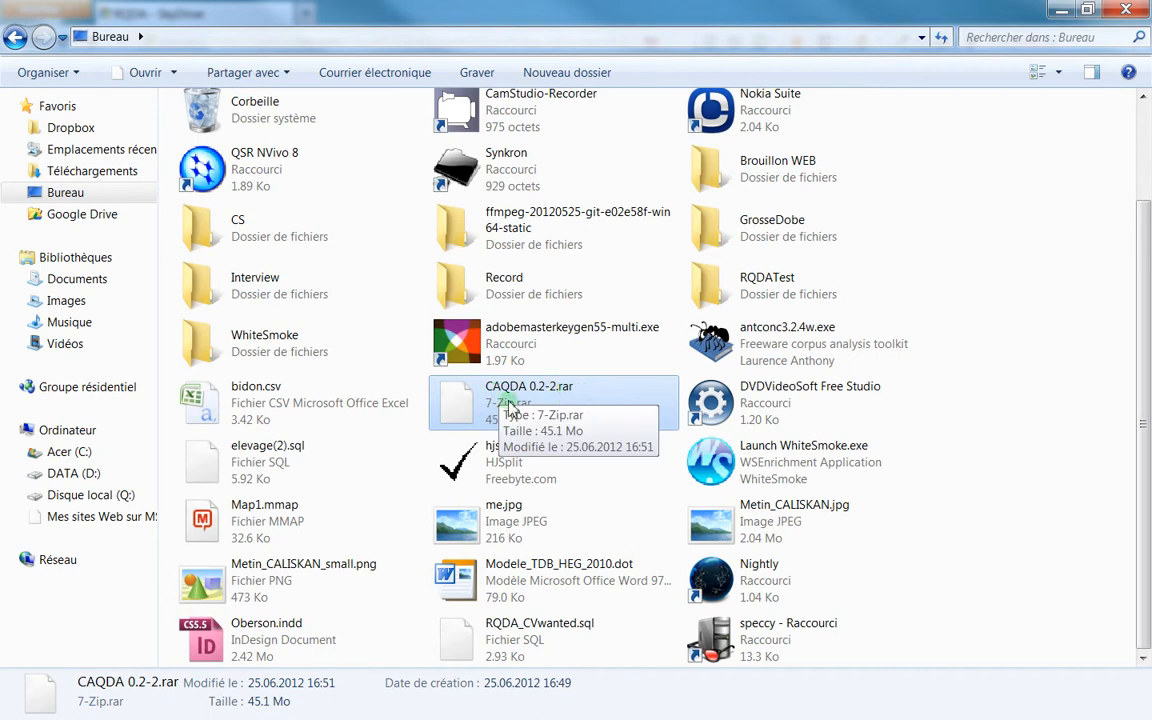
right_click(530, 402)
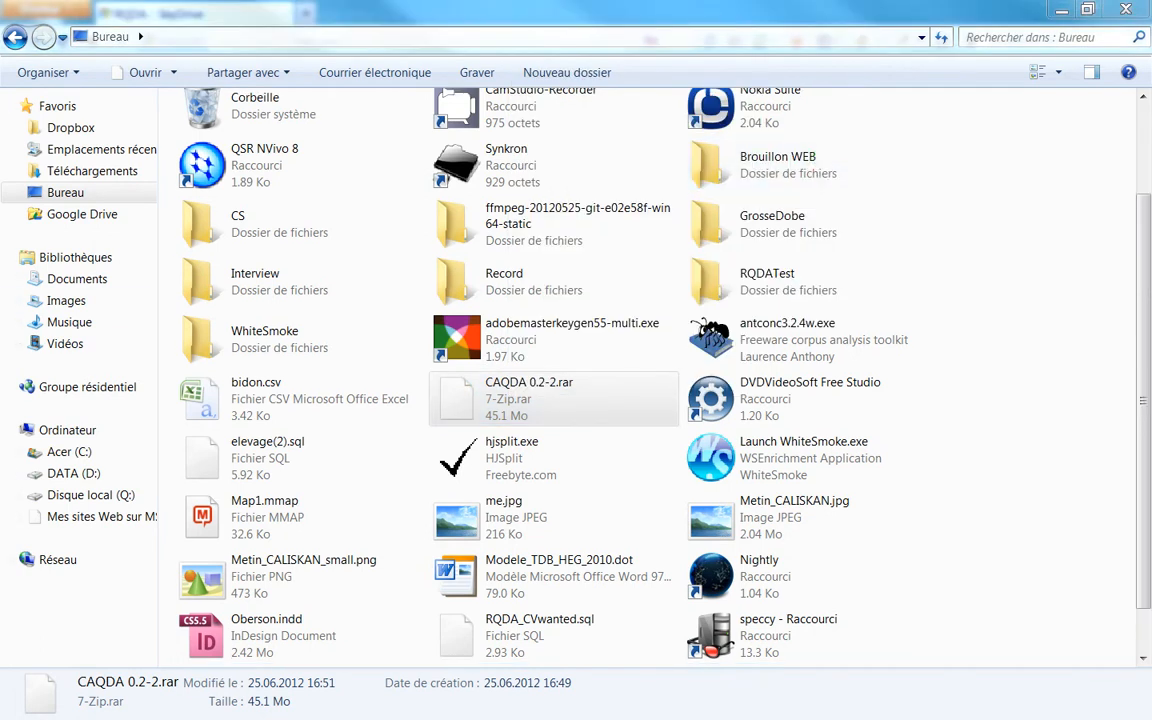
double_click(528, 398)
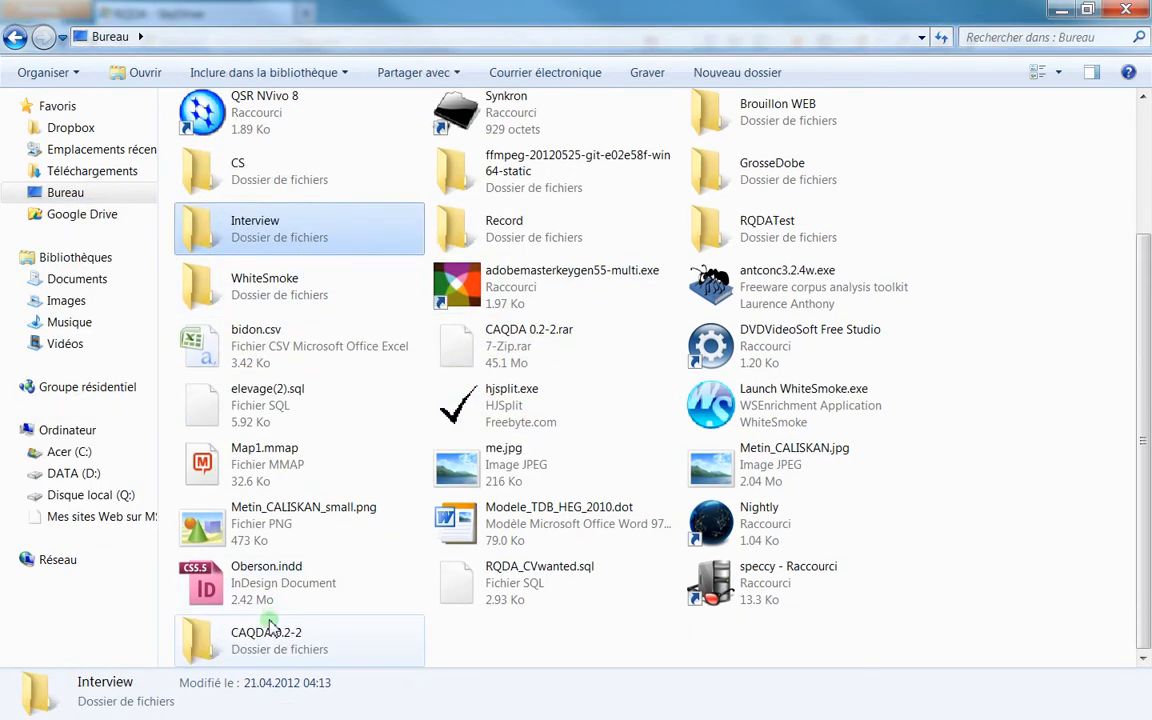
Launch RQDA.bat from the CAQDA 0.2-2 folder and start opening an existing project.
double_click(266, 640)
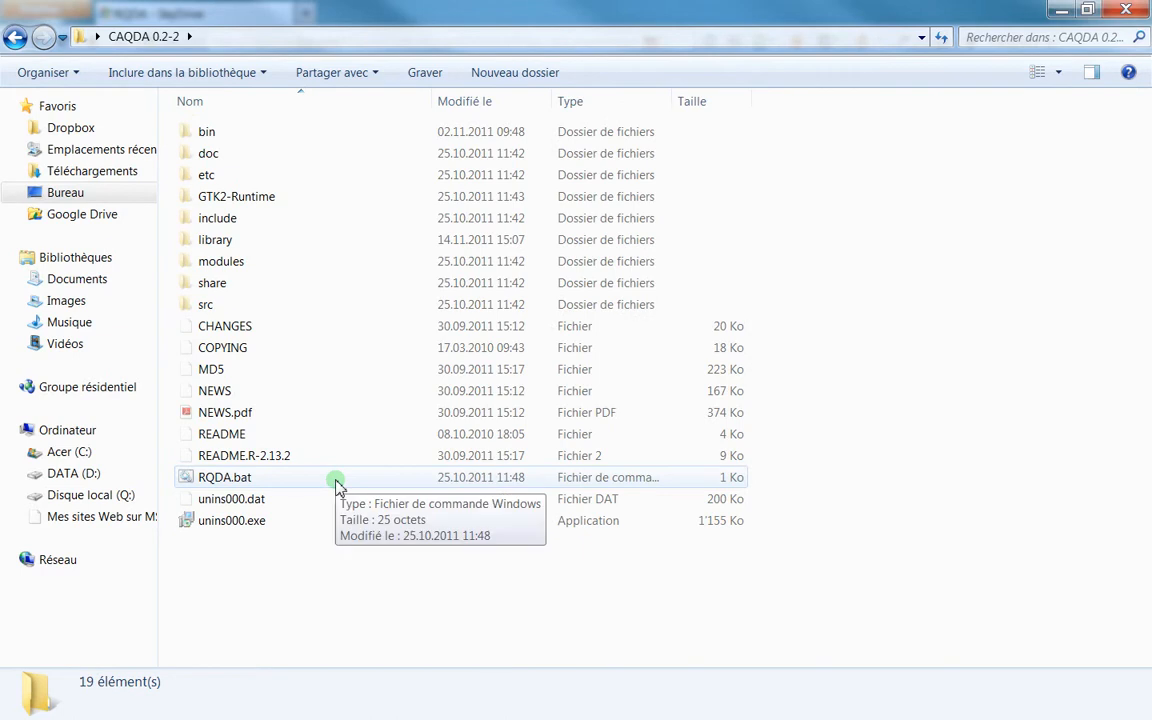
click(224, 476)
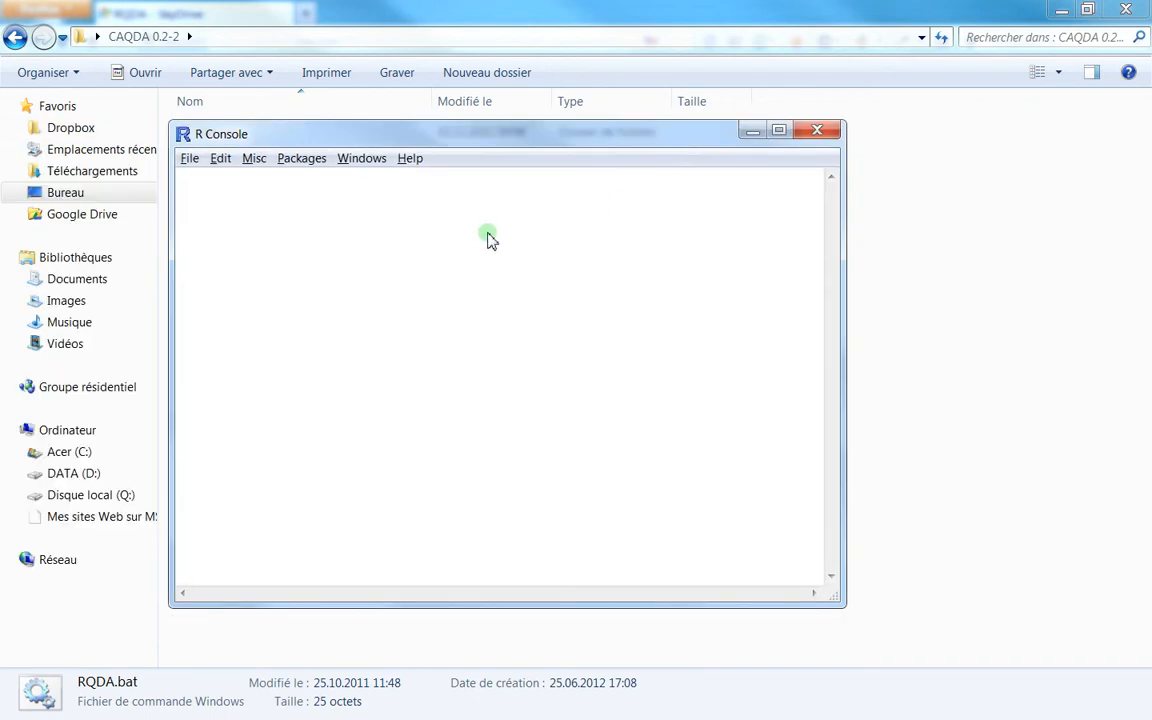
mouse_move(472, 264)
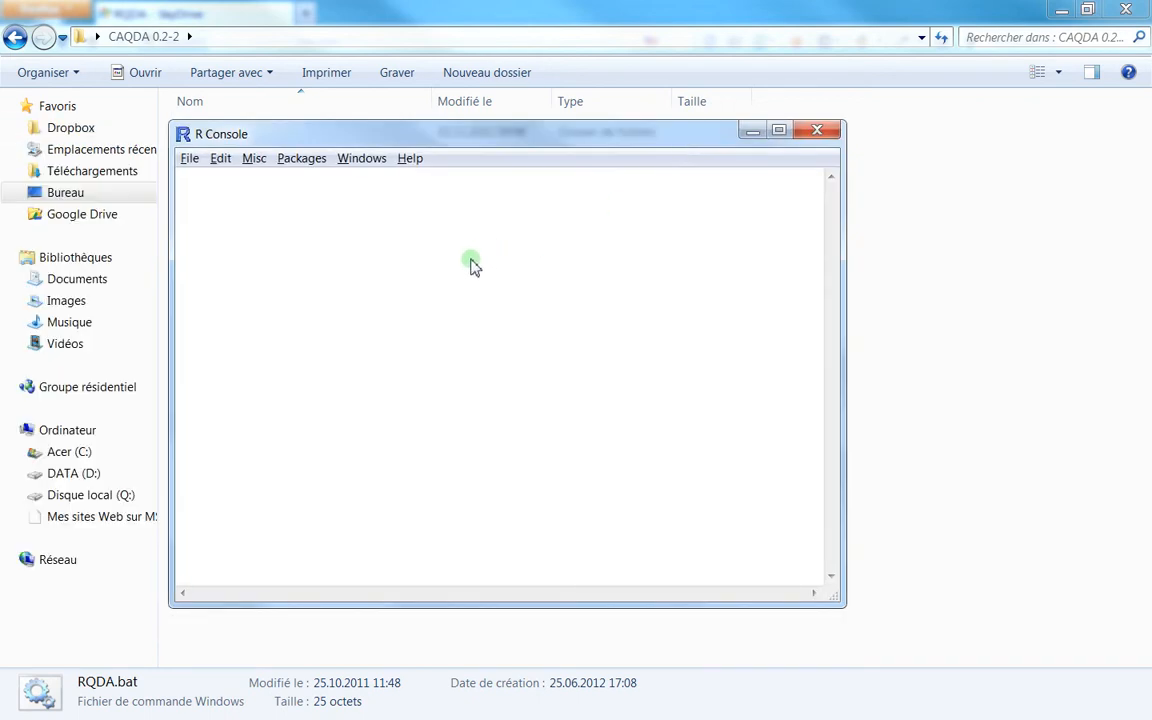
mouse_move(436, 170)
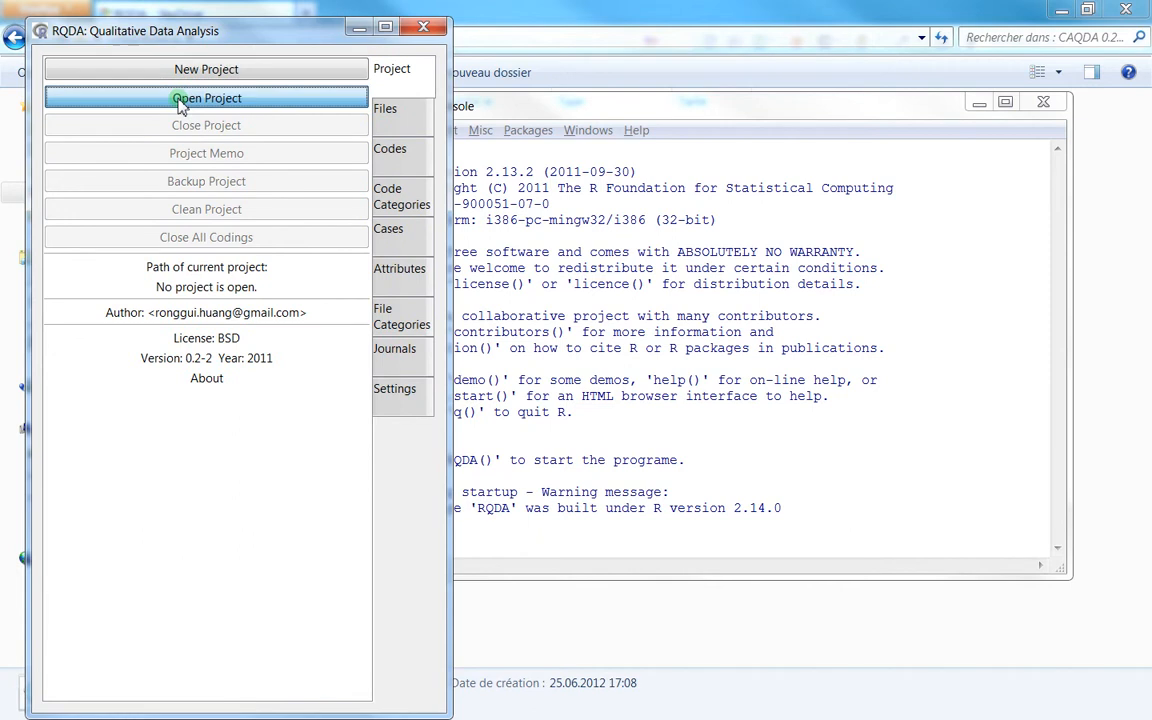
click(206, 96)
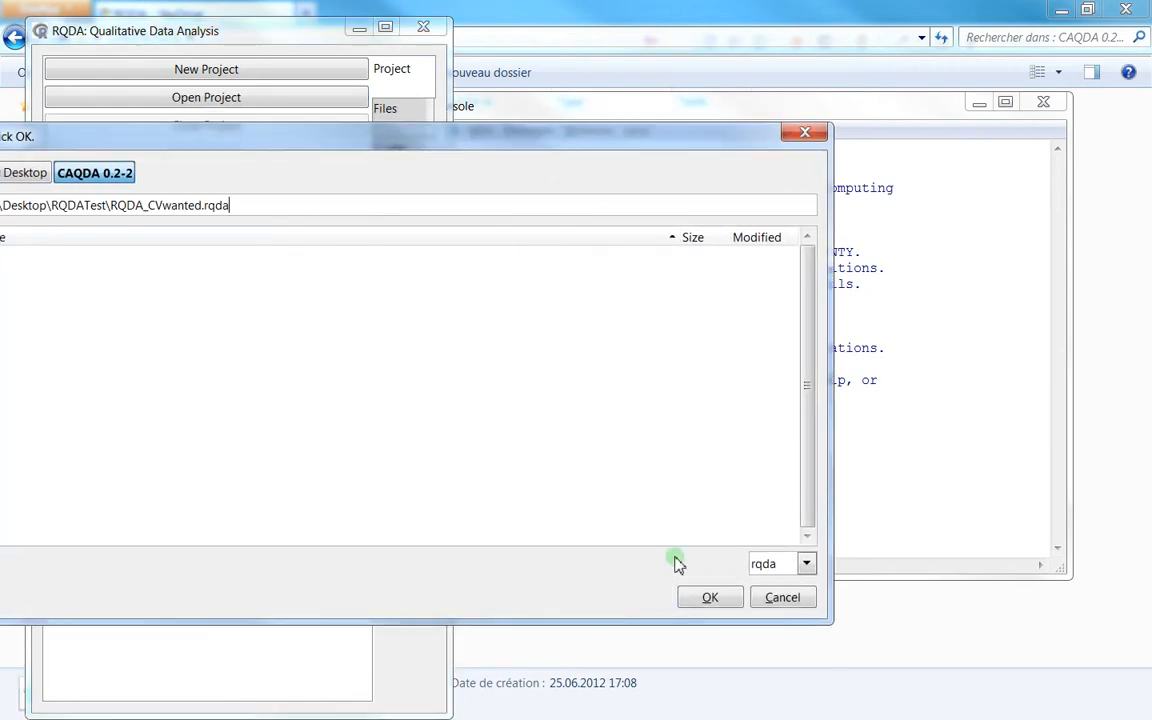
Confirm opening RQDA_CVwanted.rqda, glance at its codes, then show its interview files.
click(710, 596)
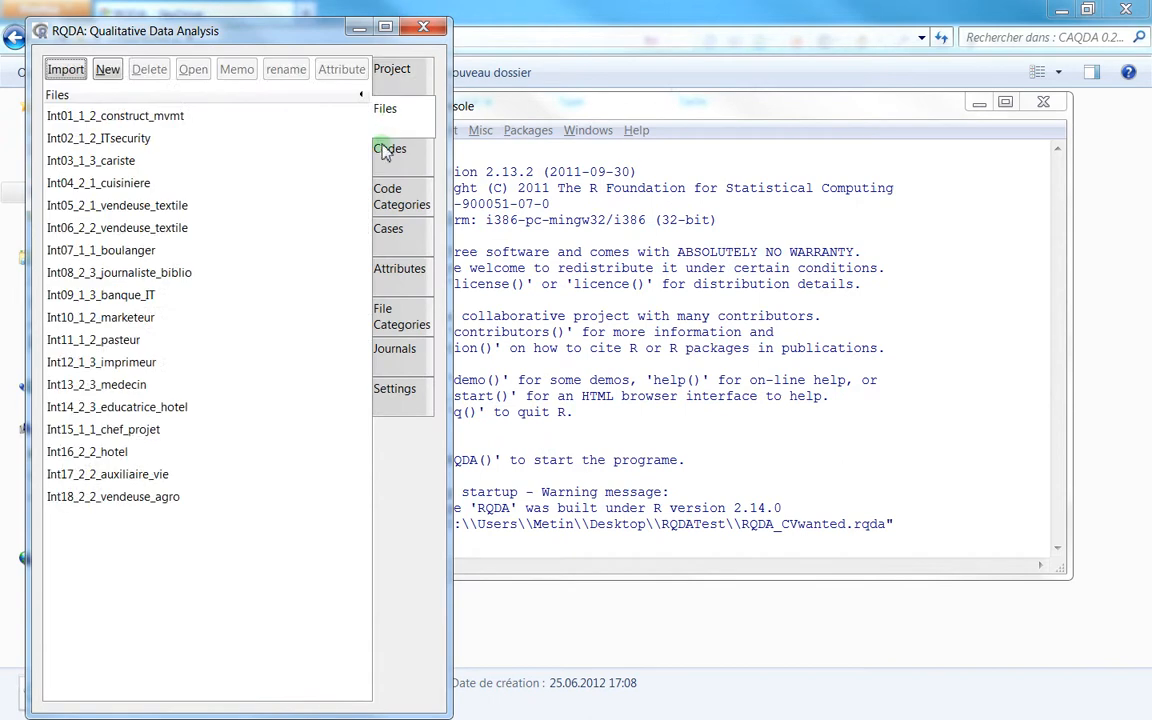
click(388, 148)
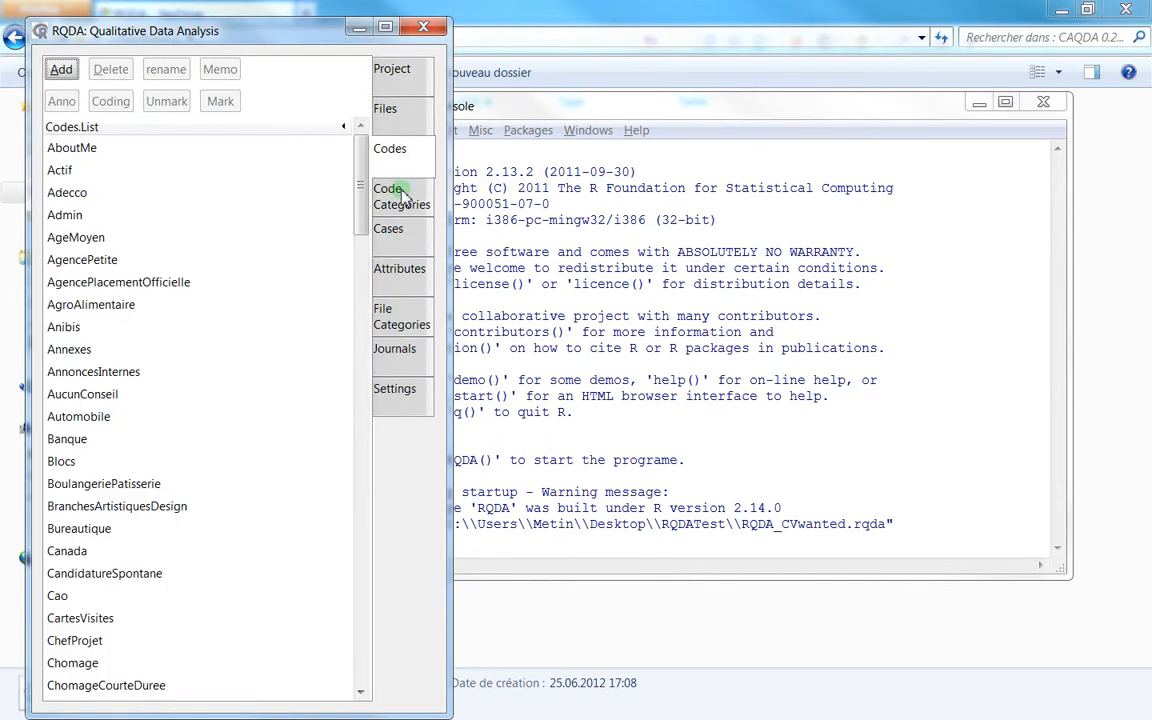
click(384, 108)
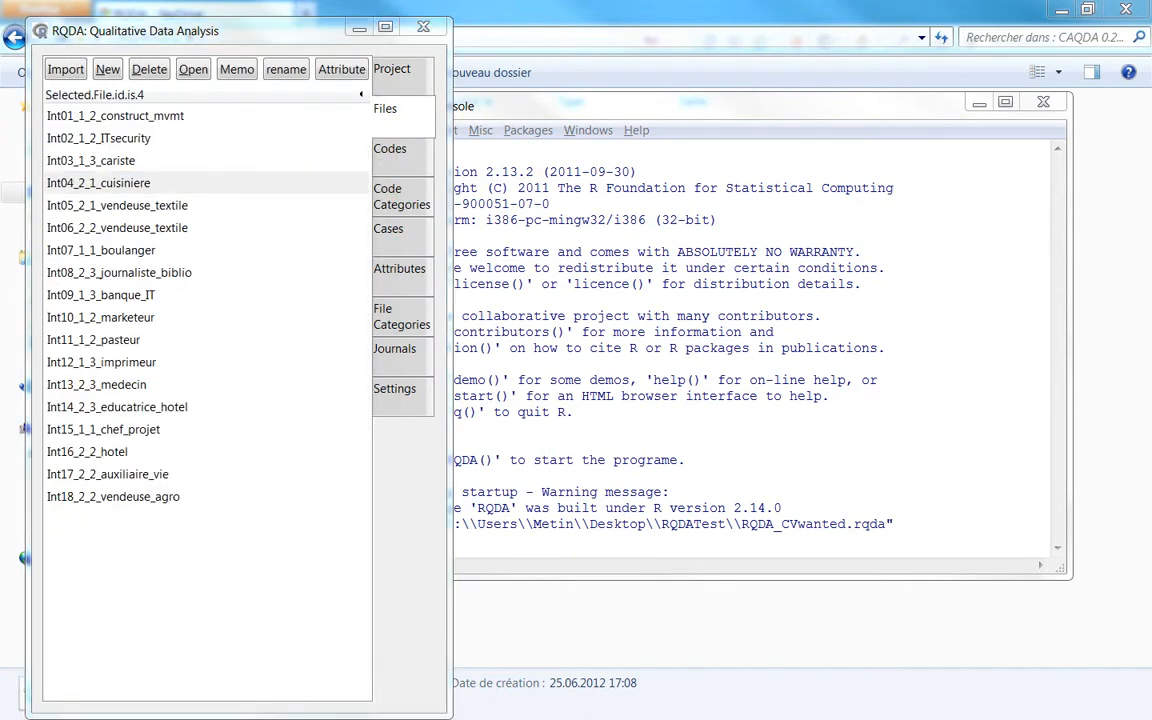
double_click(98, 182)
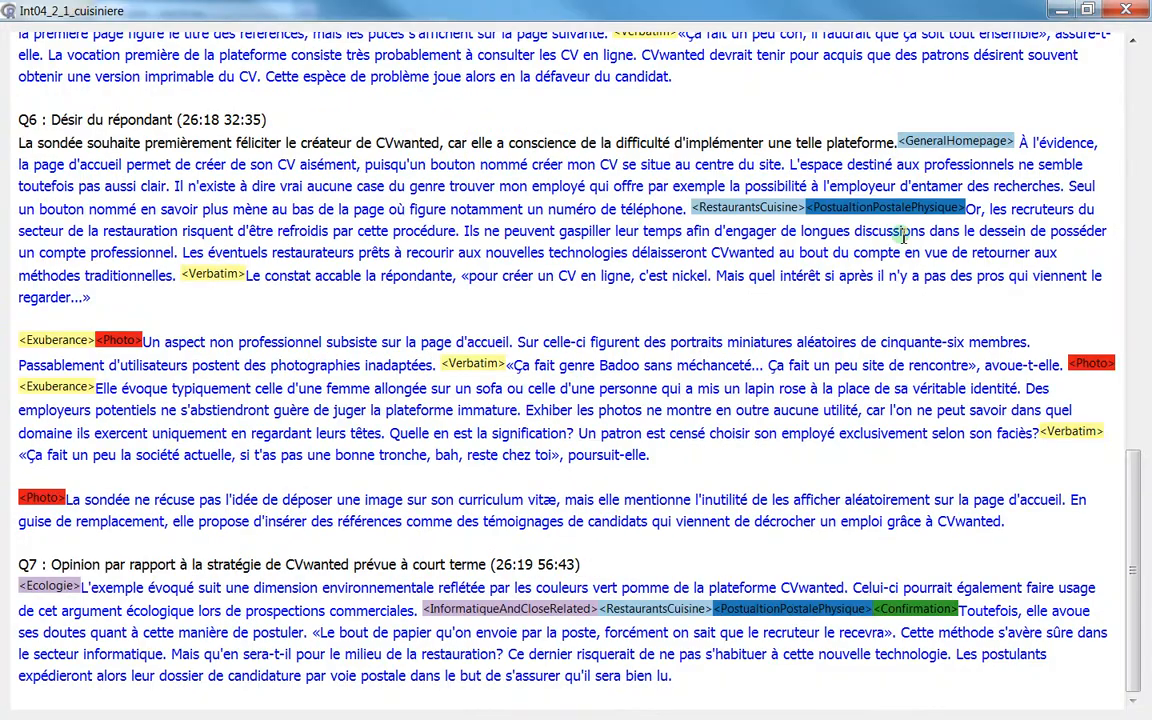
scroll(up, 3)
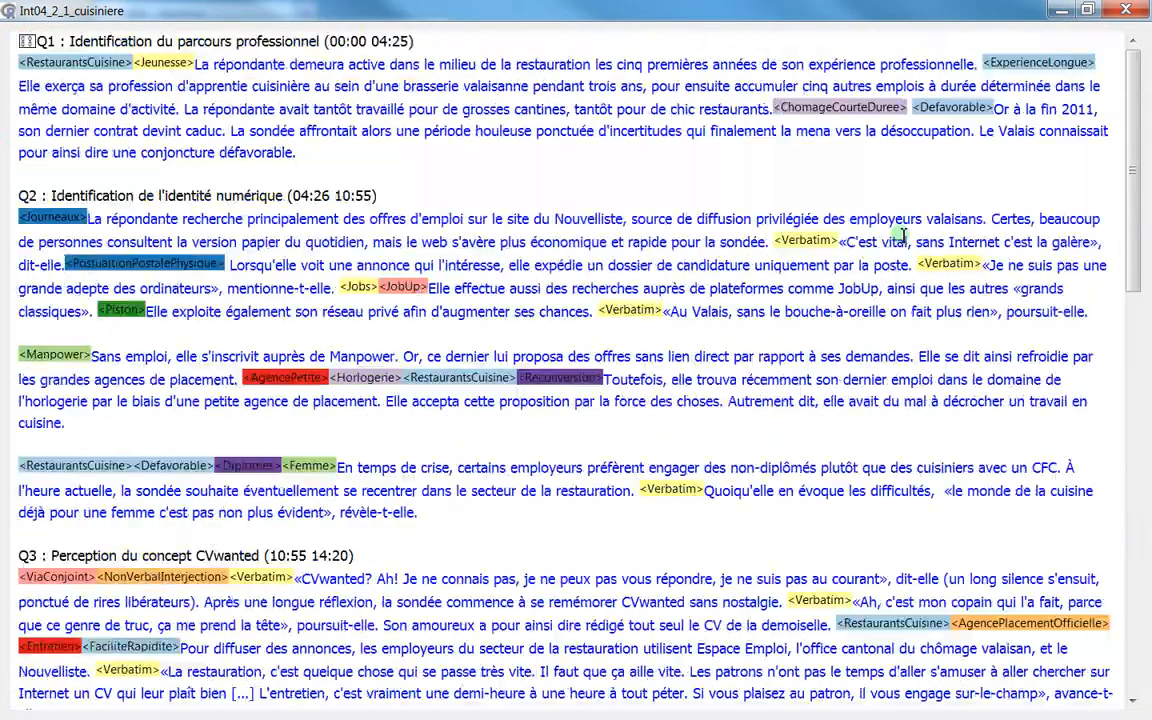
scroll(down, 3)
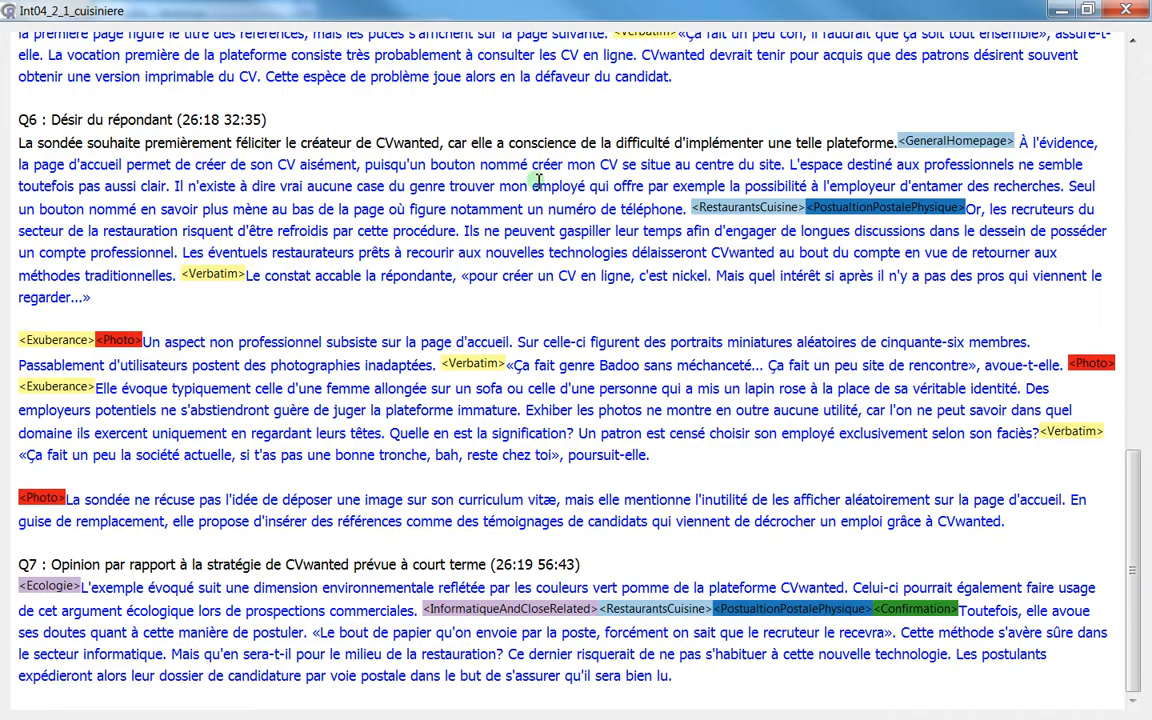
scroll(up, 3)
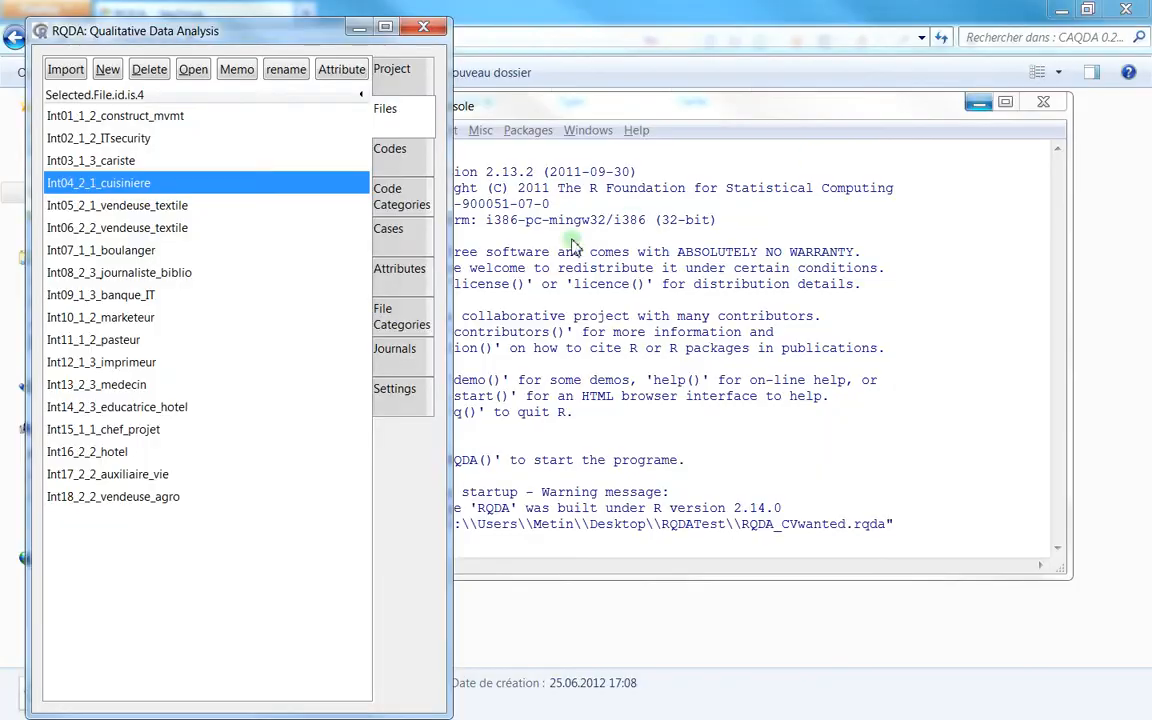
Review the project's cases and coder settings, then return to the project overview.
click(388, 228)
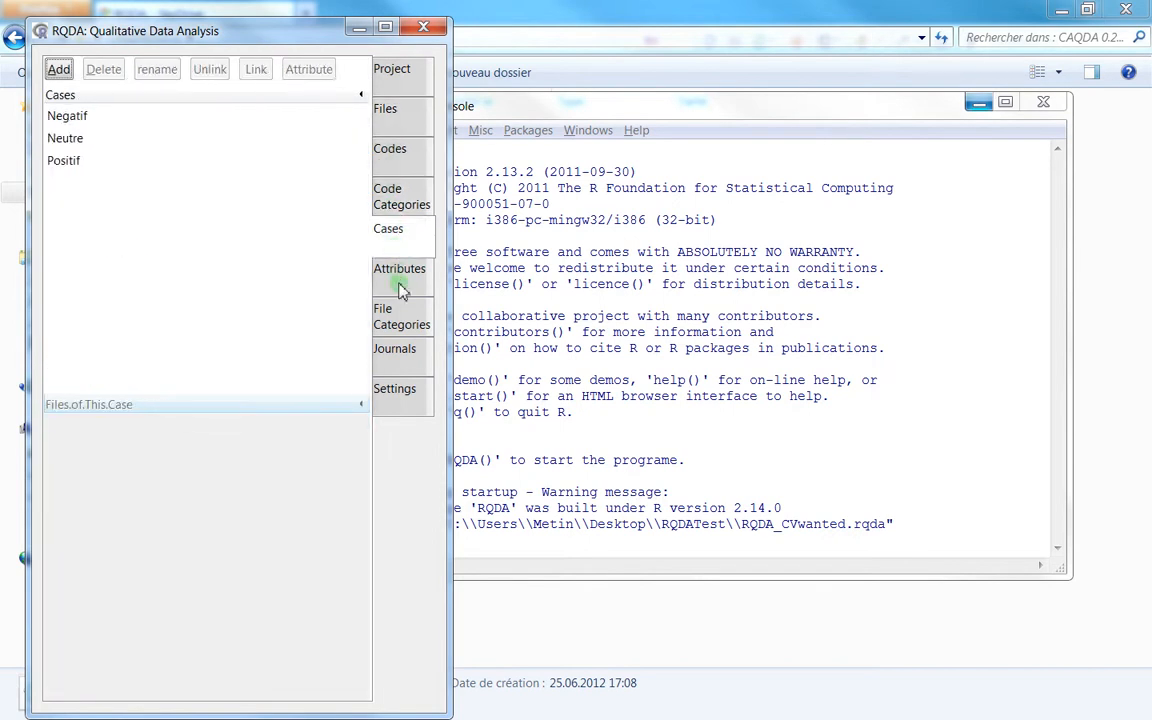
click(394, 388)
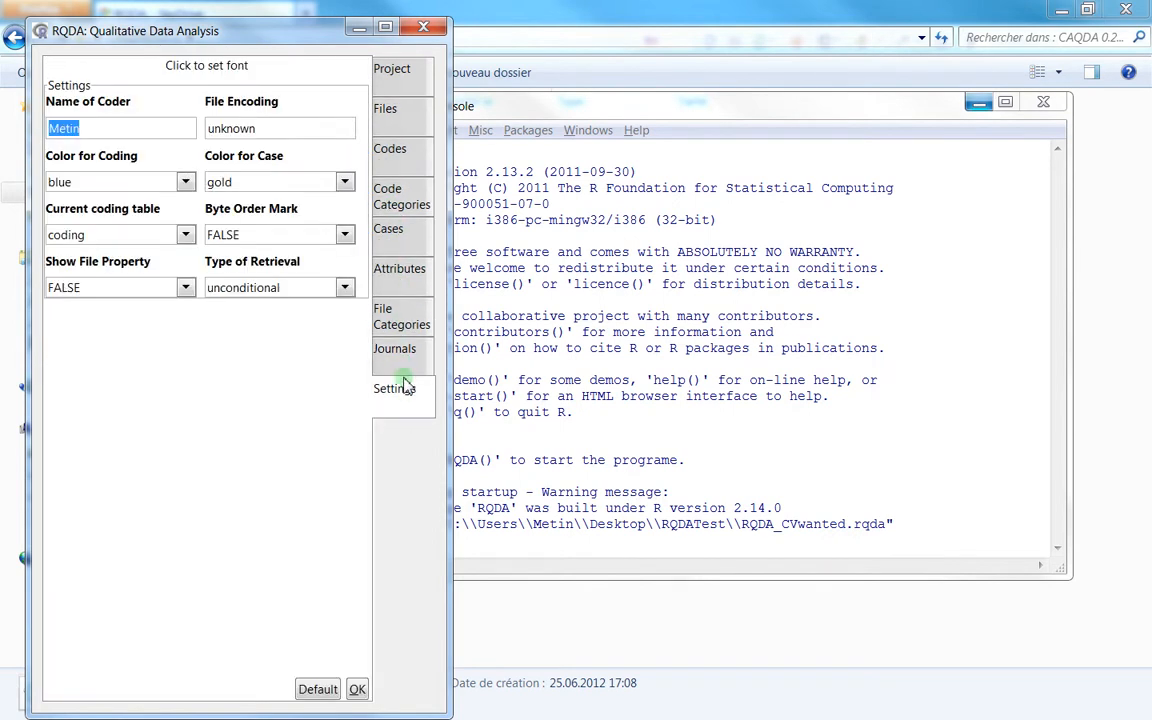
click(388, 228)
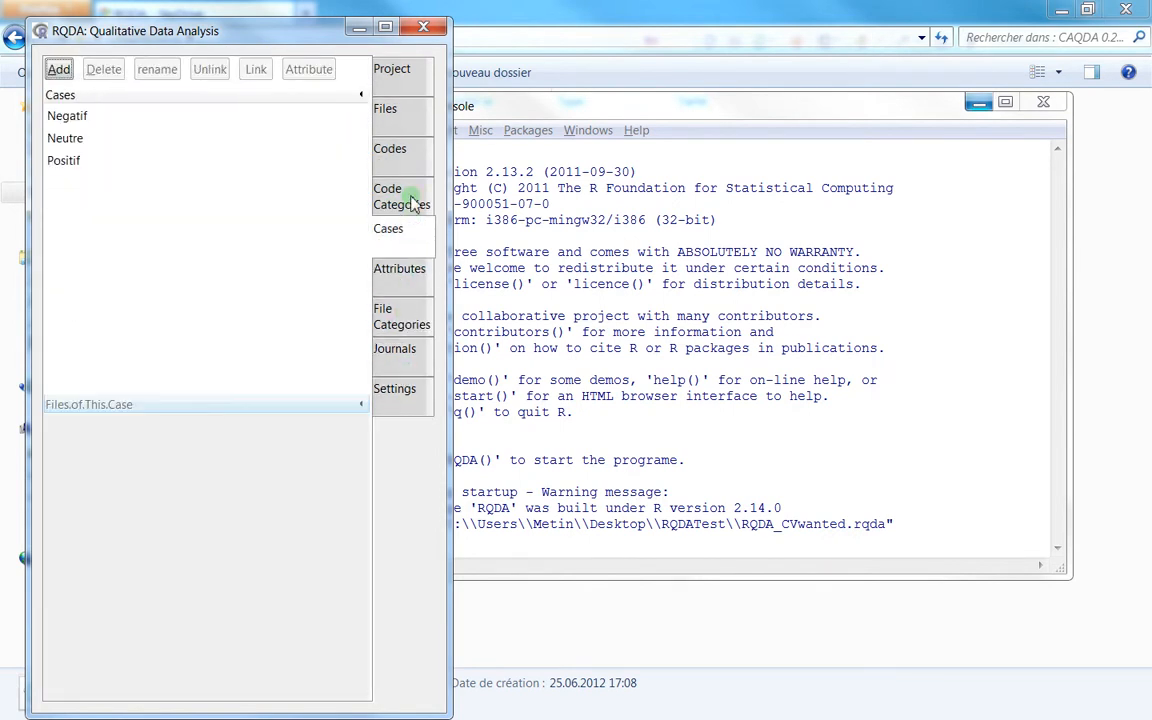
click(392, 72)
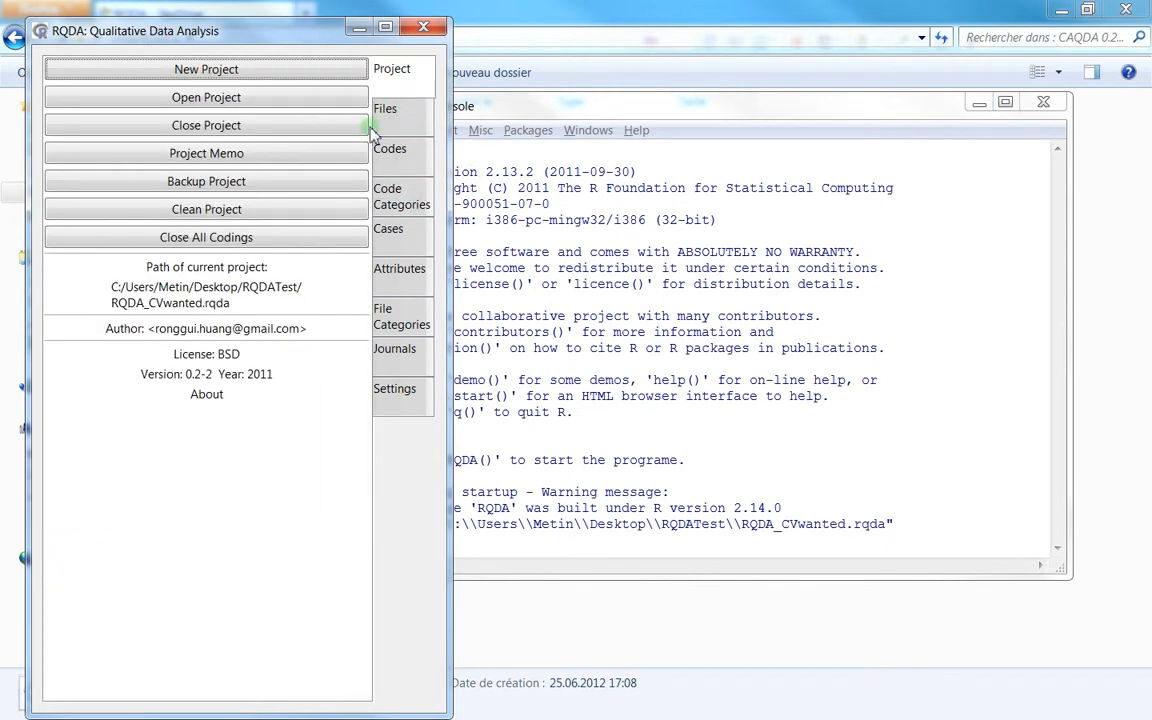
mouse_move(416, 404)
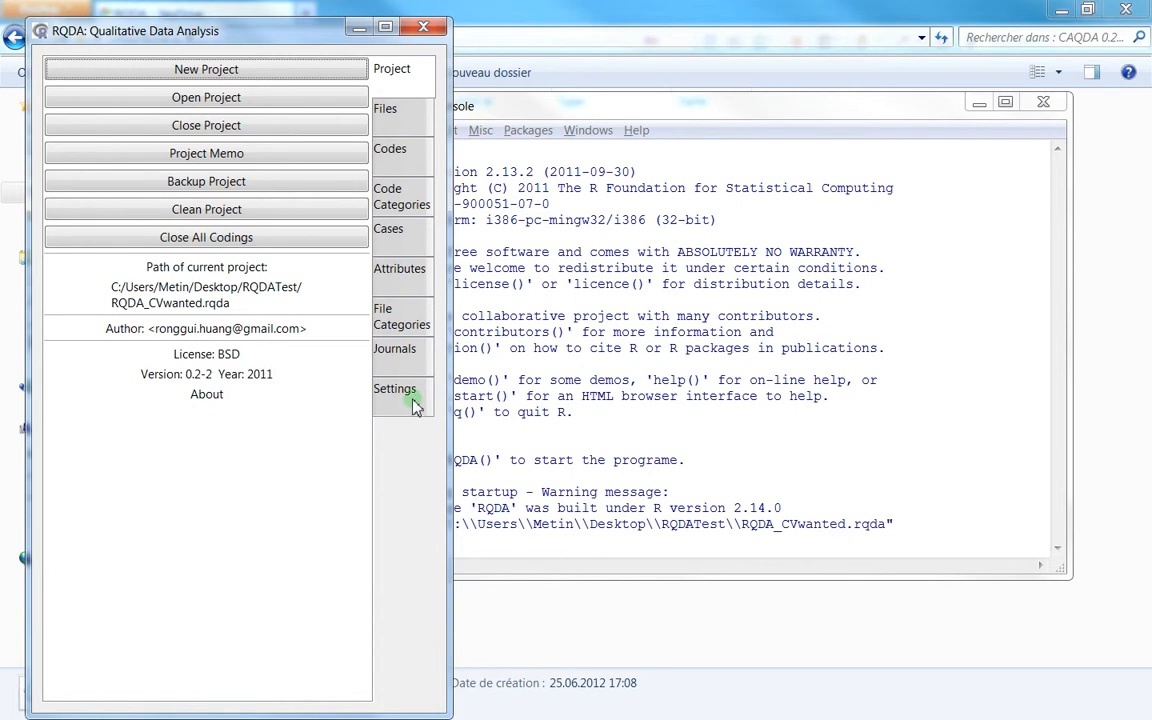
Check the journals and codes lists before landing back on the project overview.
click(394, 348)
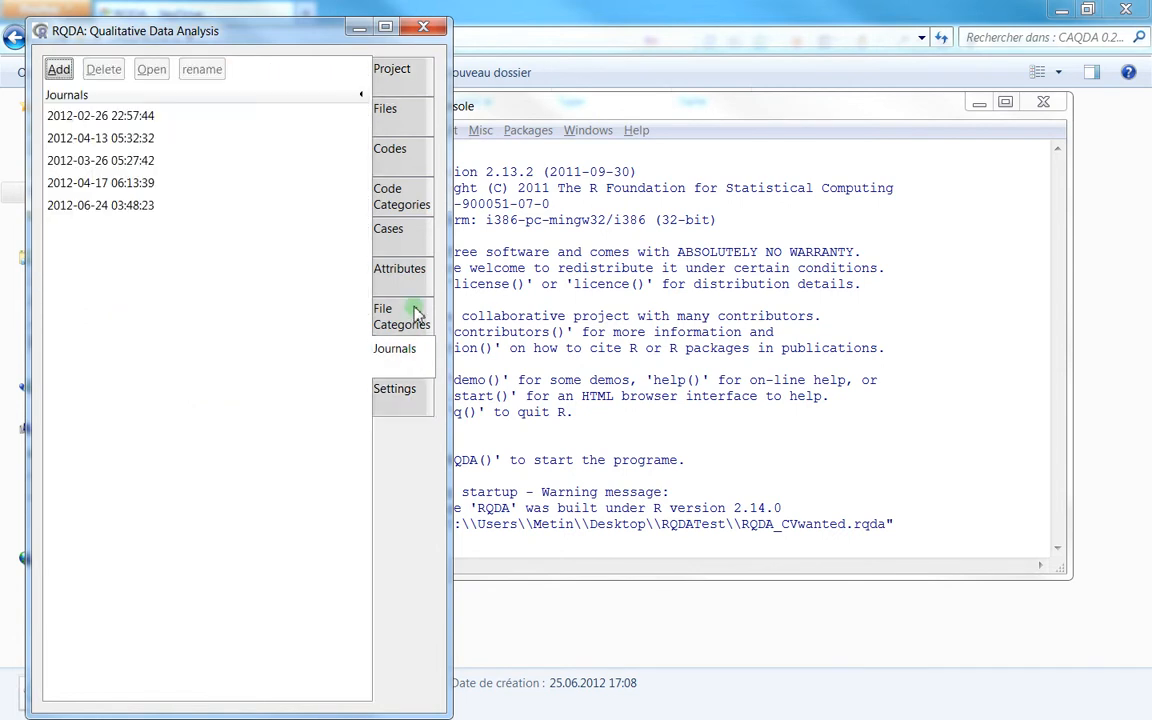
click(388, 148)
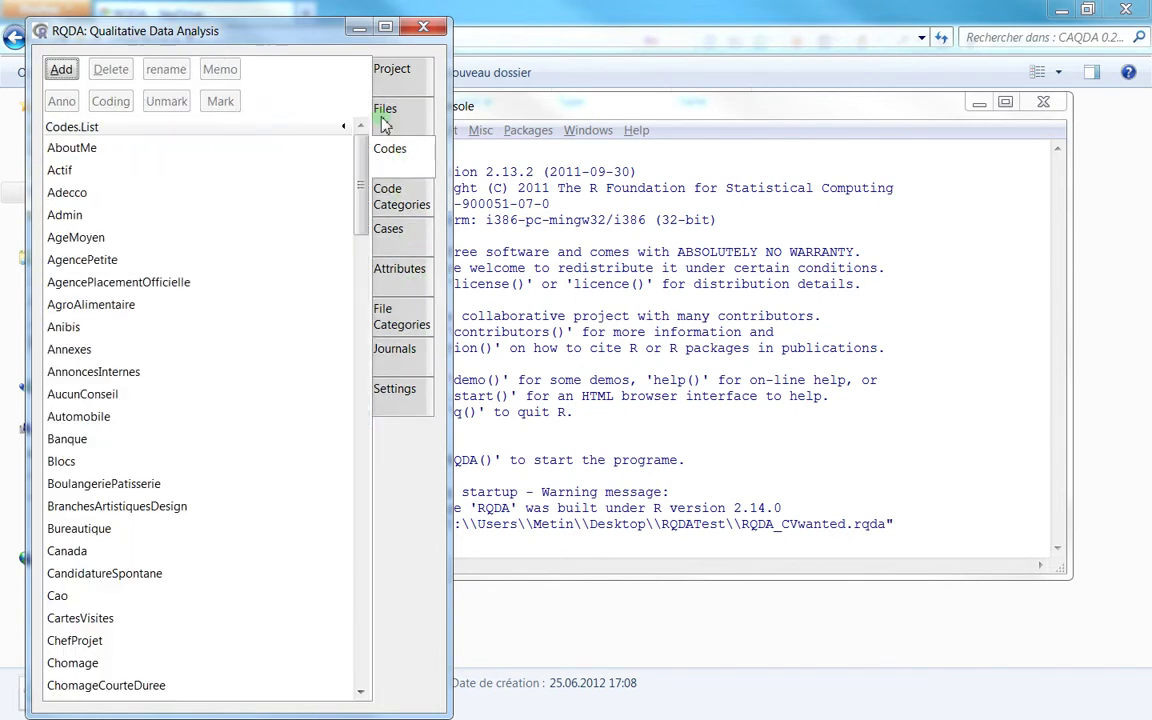
click(392, 68)
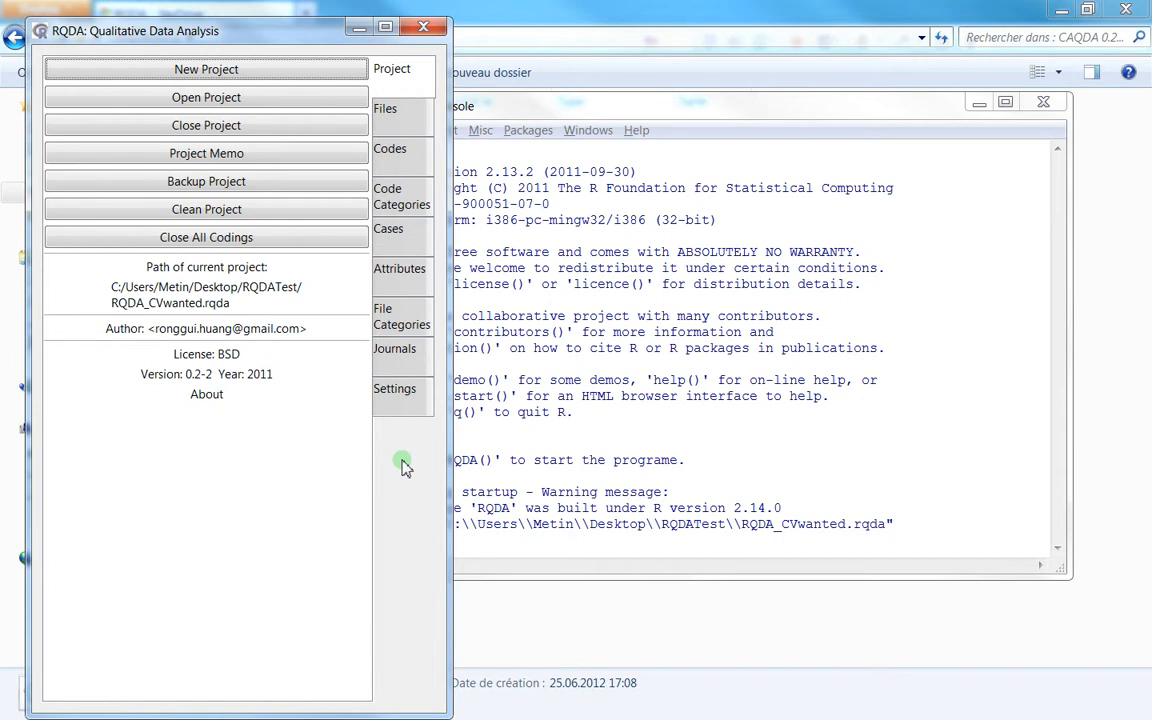
mouse_move(208, 378)
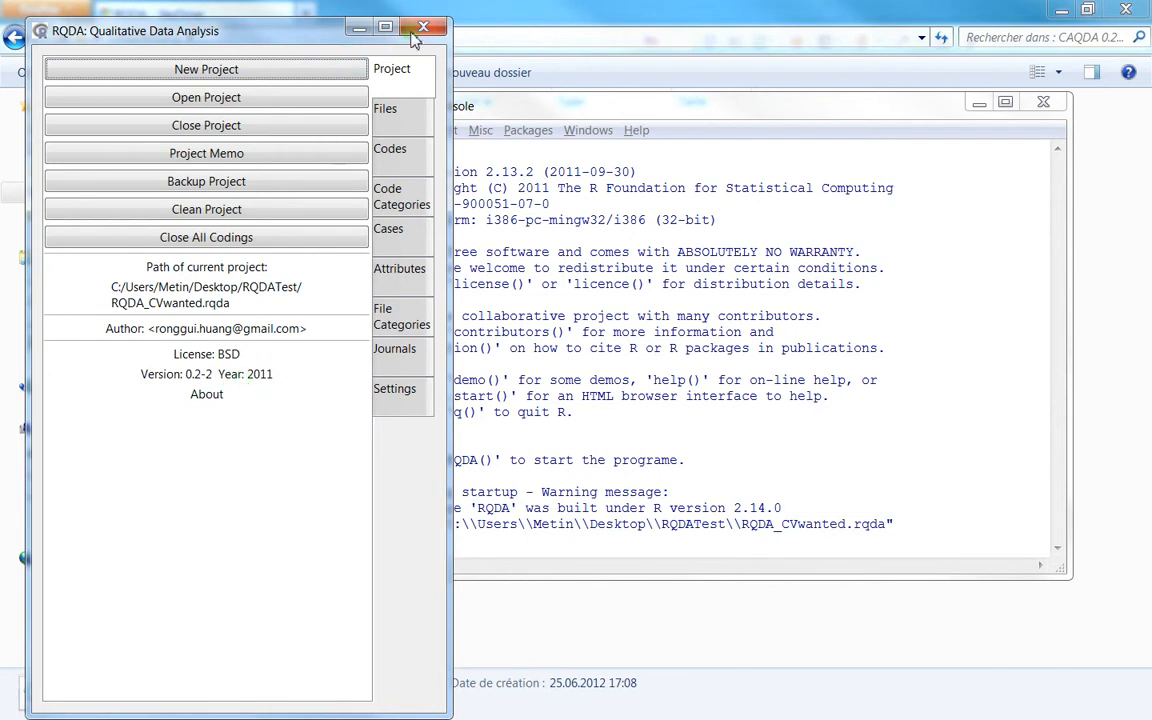
Close RQDA and answer Non to R's save-workspace prompt.
click(424, 26)
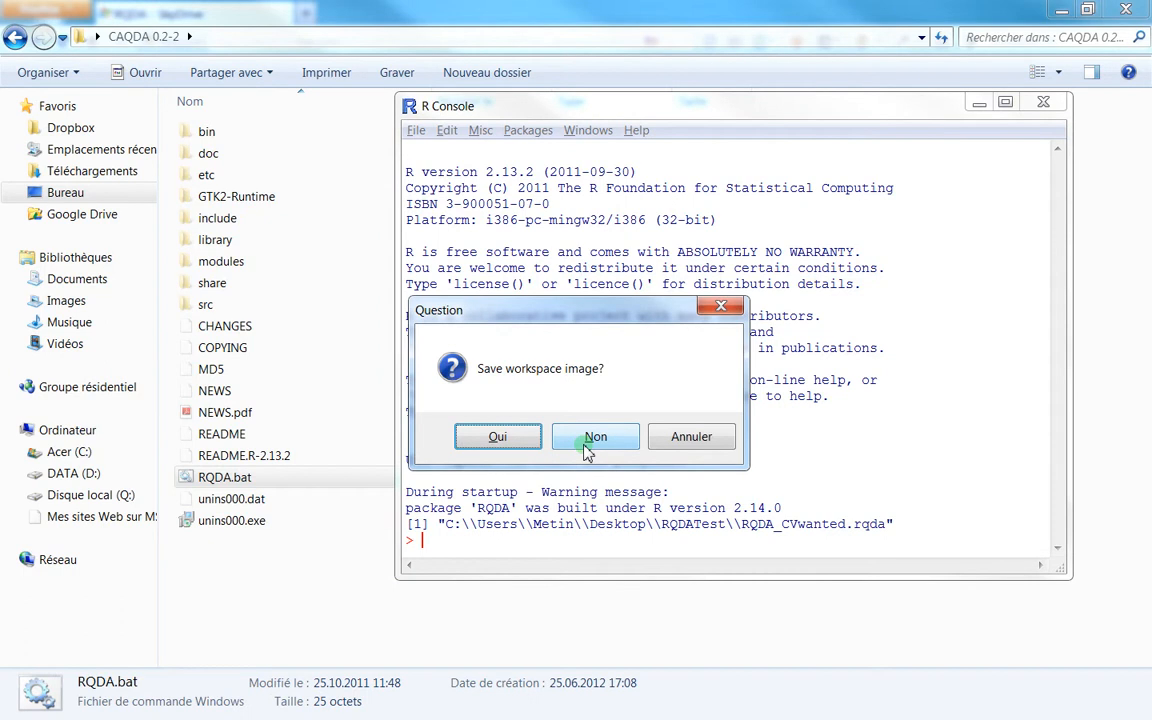
click(596, 436)
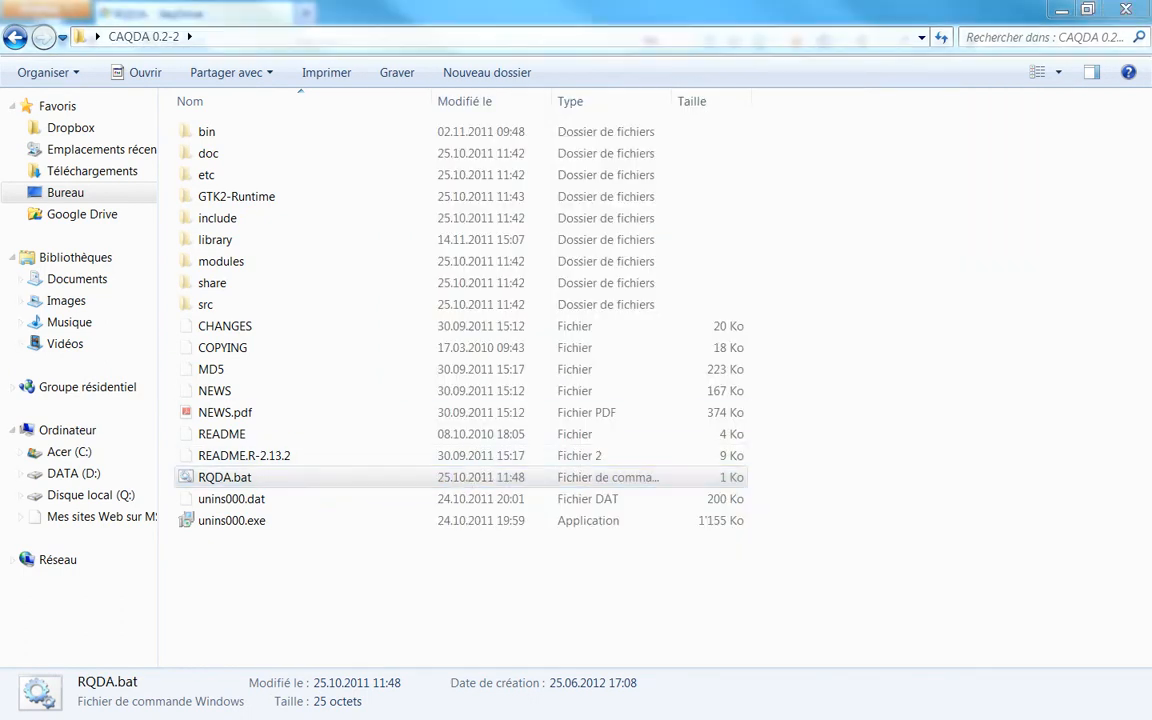
double_click(224, 476)
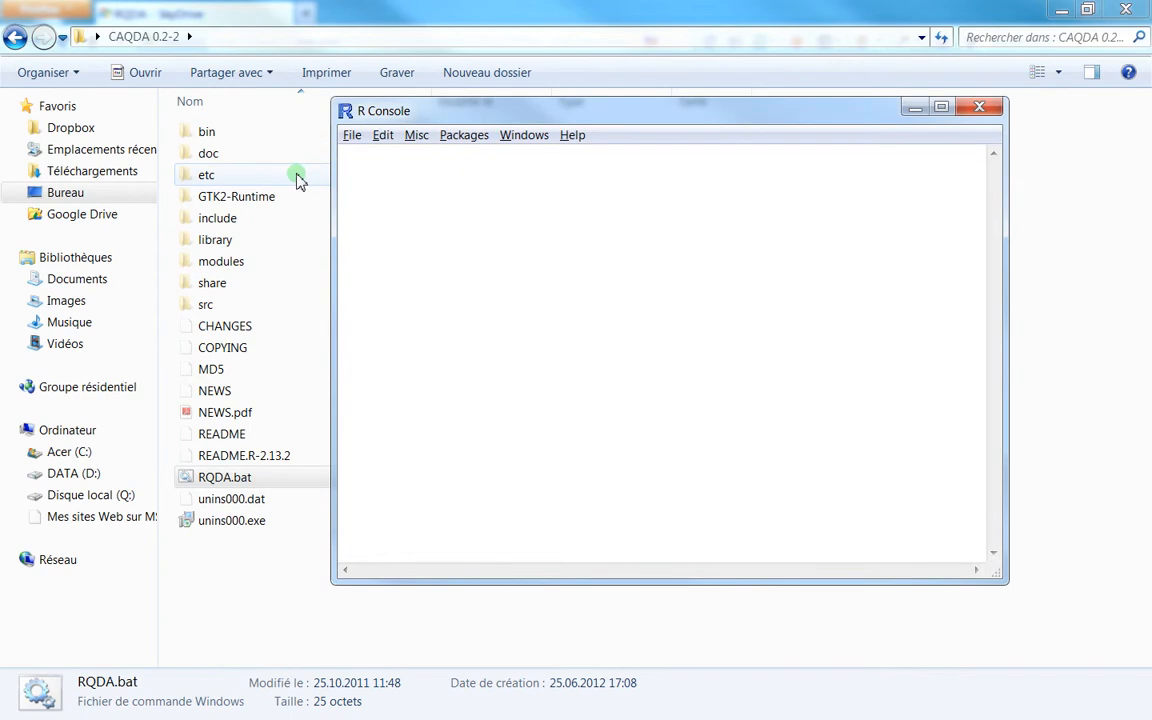
mouse_move(378, 140)
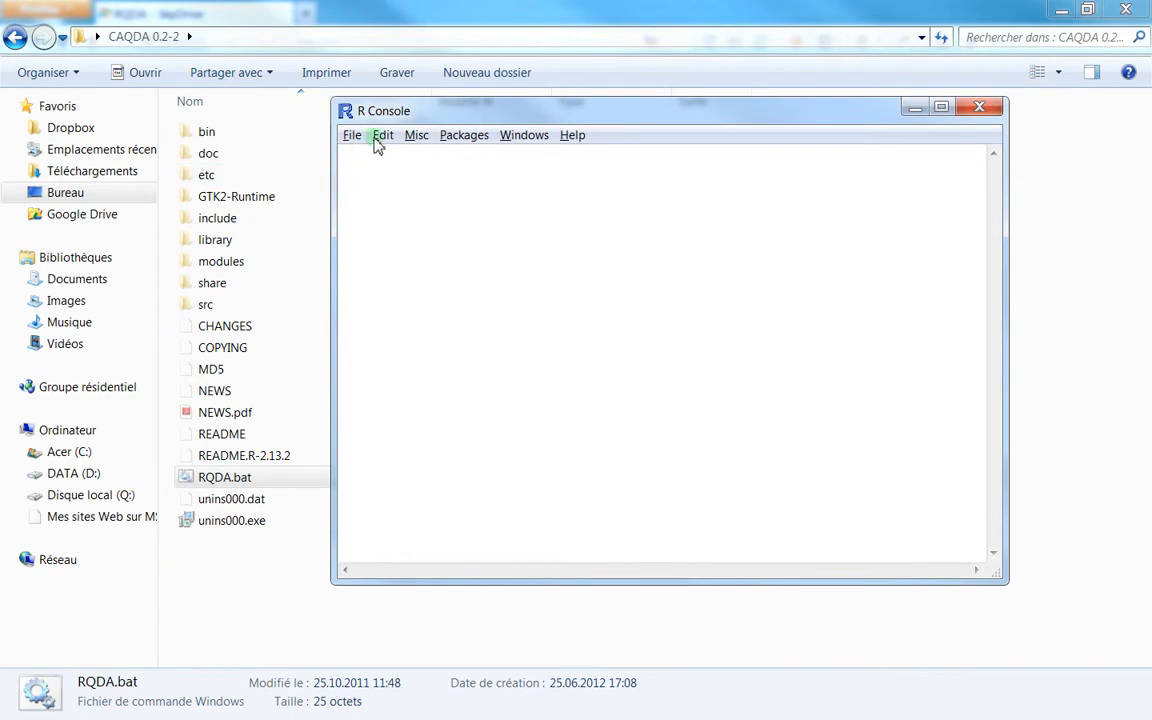
mouse_move(456, 276)
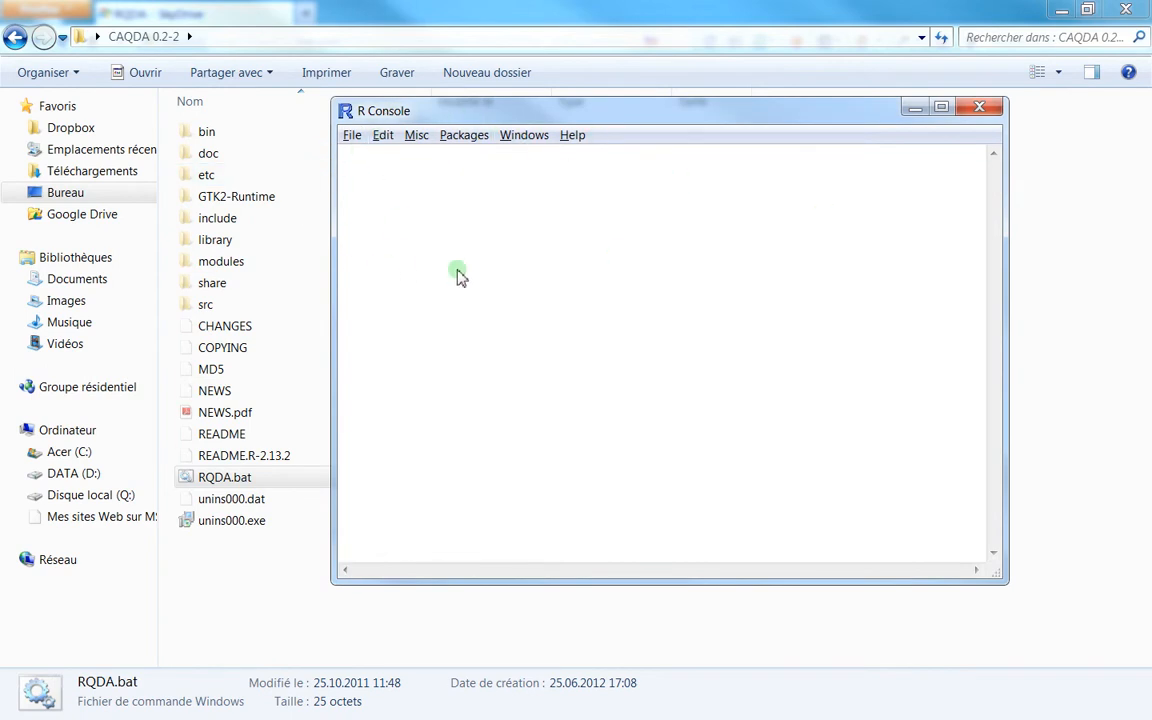
mouse_move(372, 210)
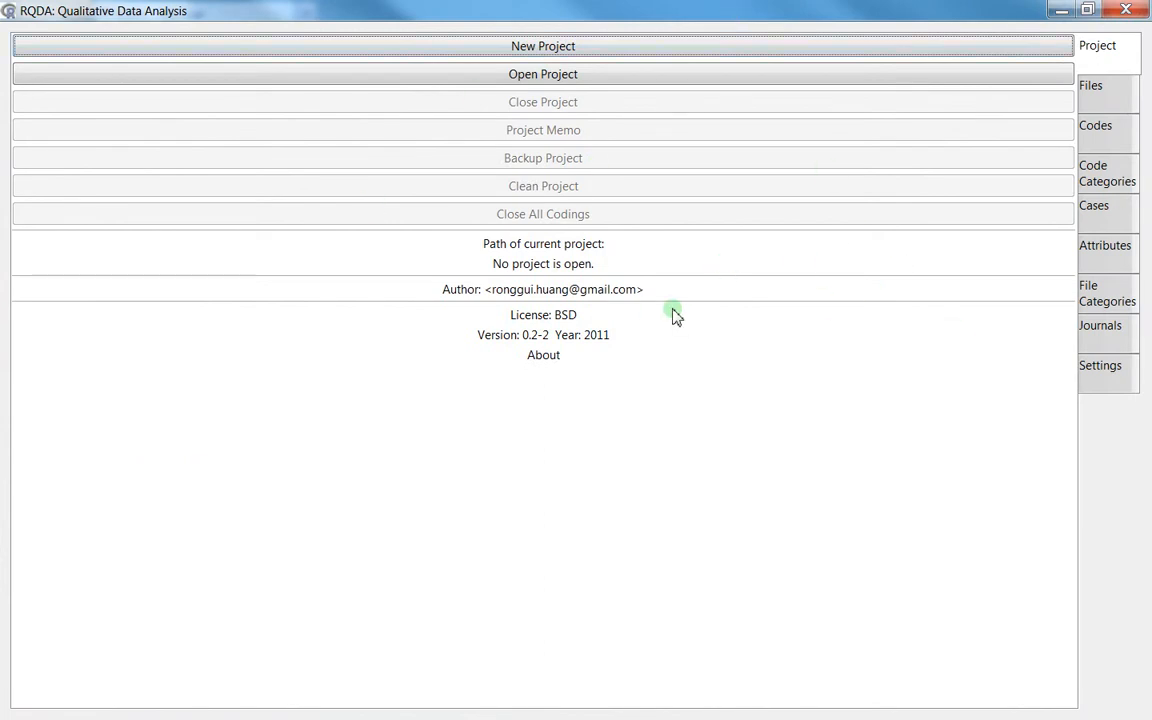
click(1124, 10)
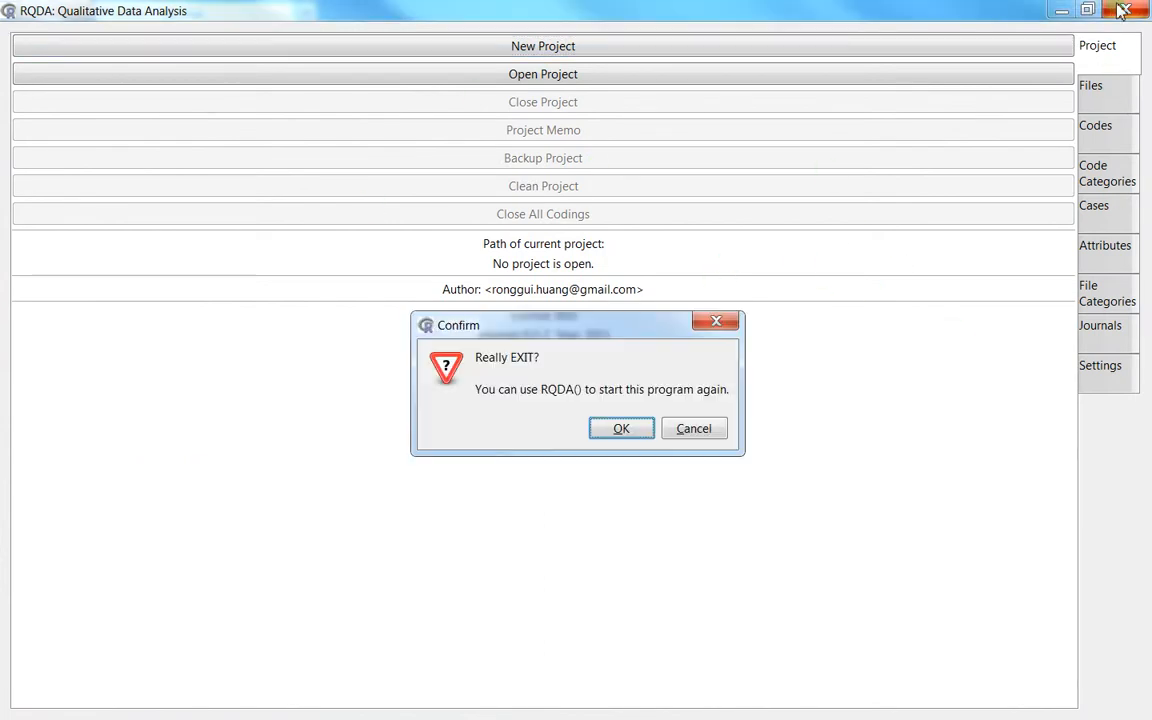
click(620, 428)
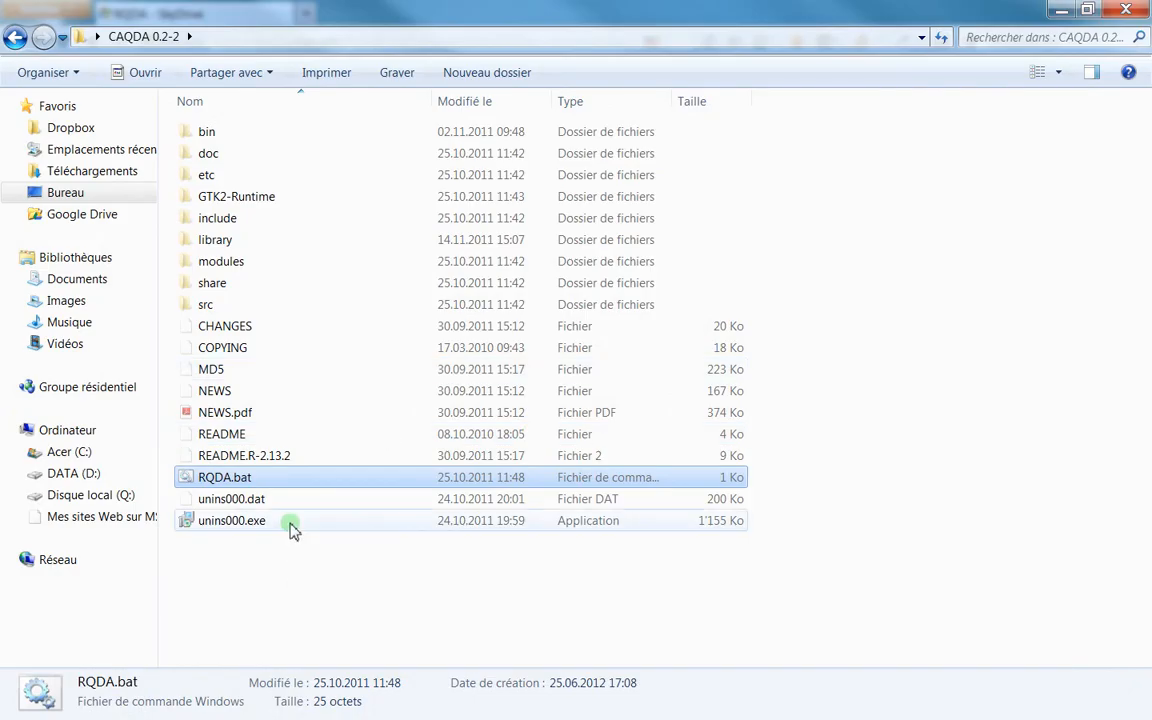